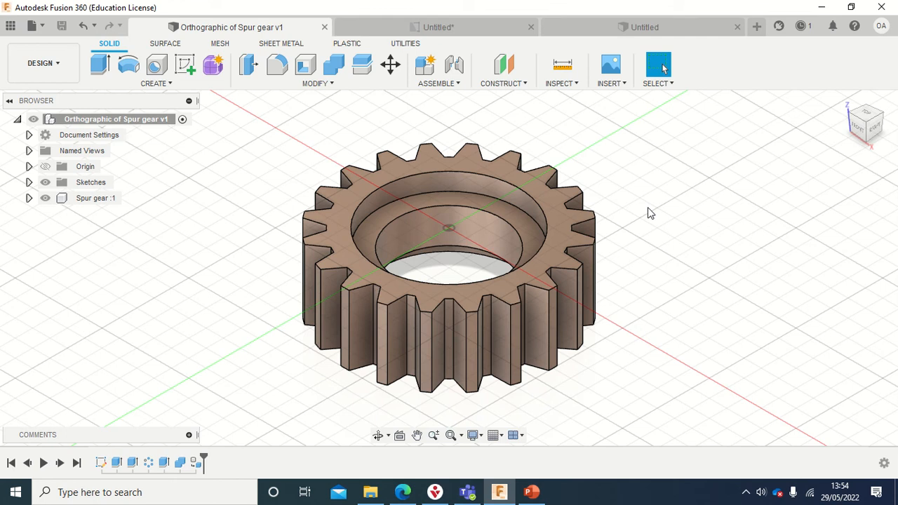
mouse_move(612, 199)
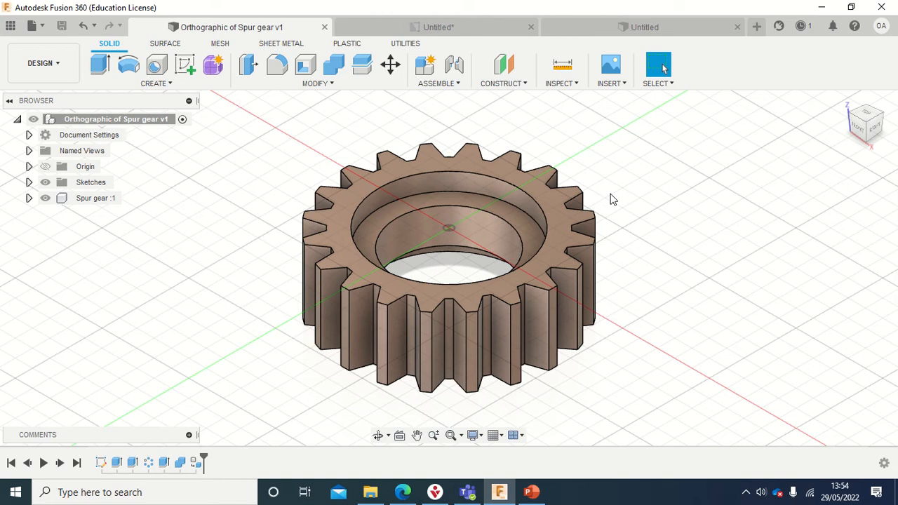
mouse_move(602, 205)
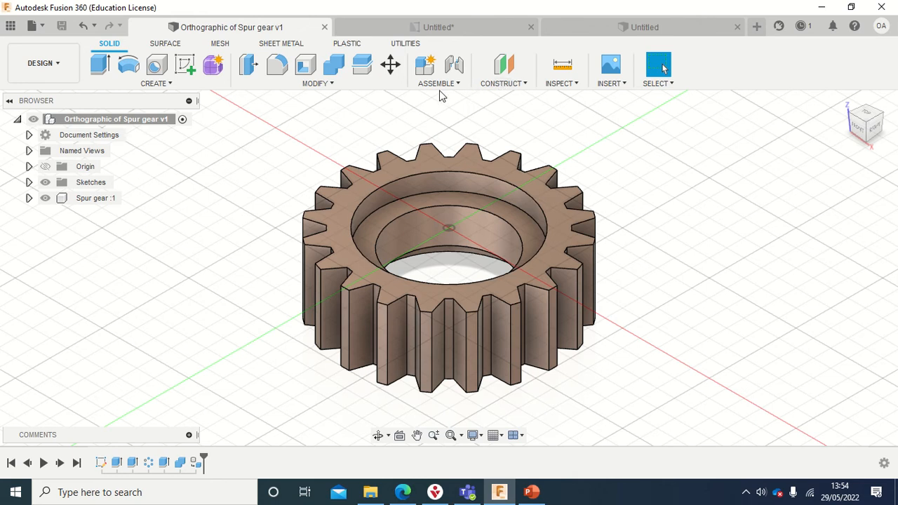
View the gear's orthographic drawing, then switch to the blank Untitled design document.
drag(442, 98, 470, 174)
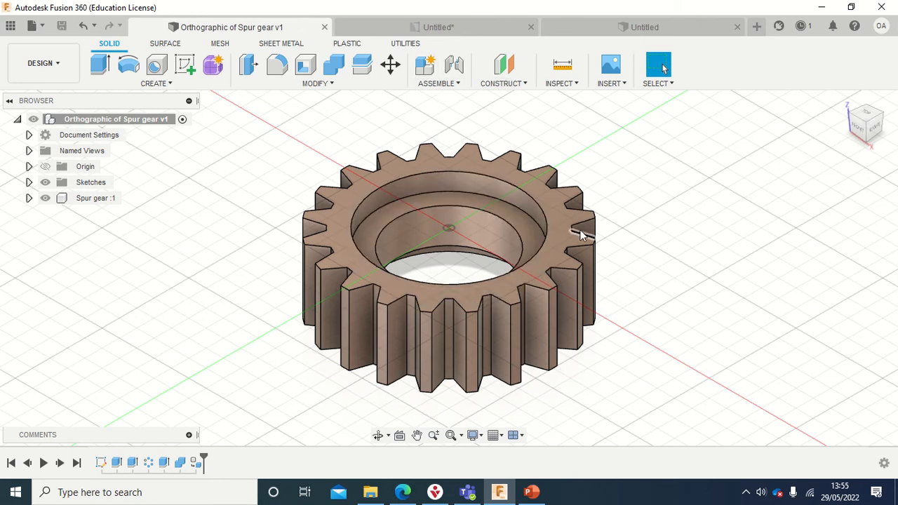
mouse_move(707, 188)
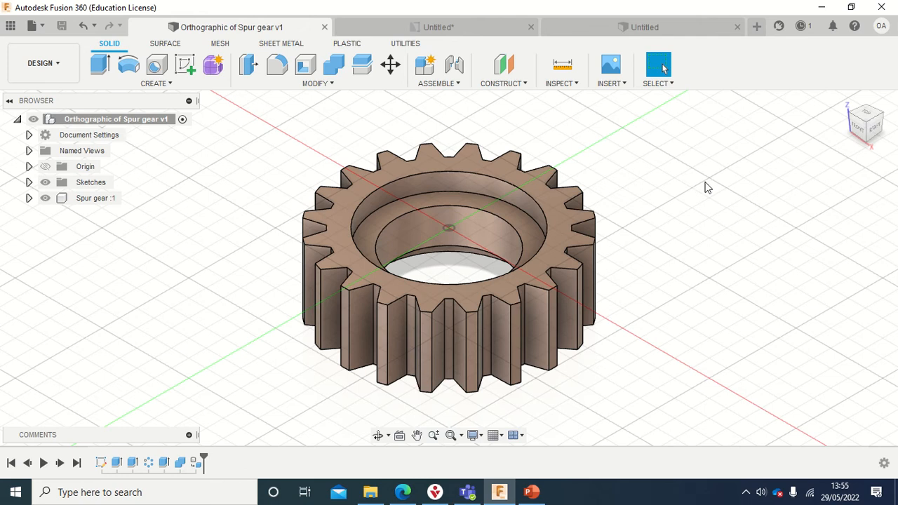
mouse_move(666, 198)
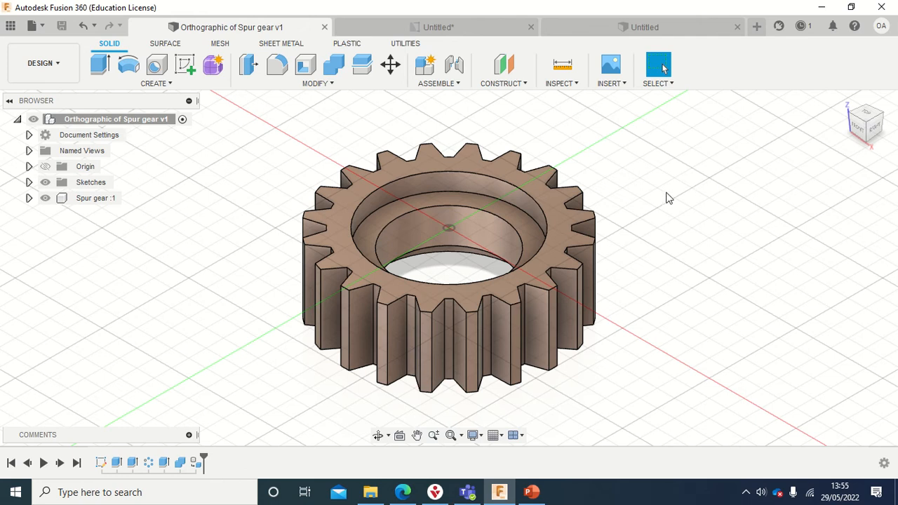
mouse_move(681, 202)
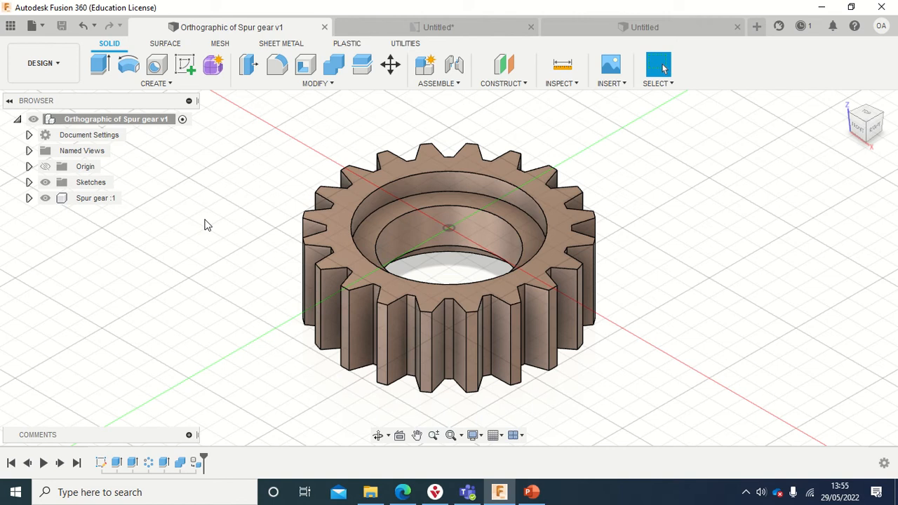
mouse_move(628, 261)
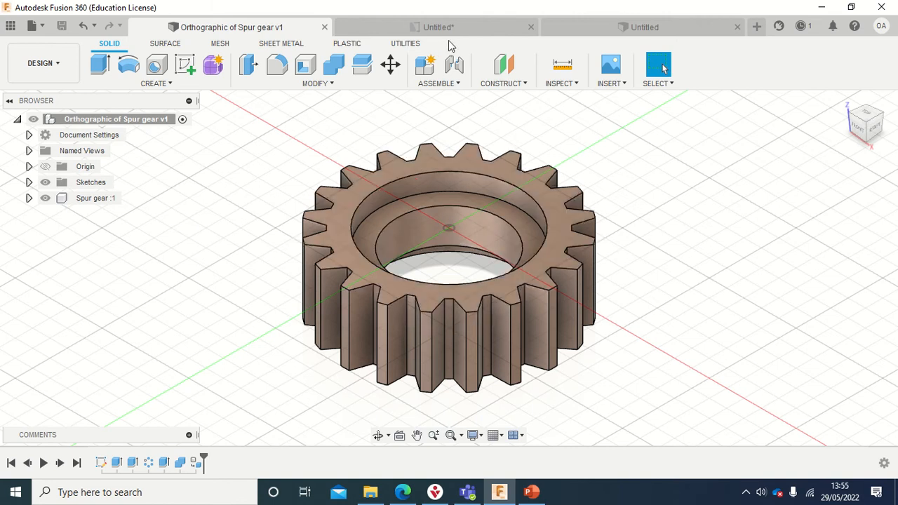
click(454, 27)
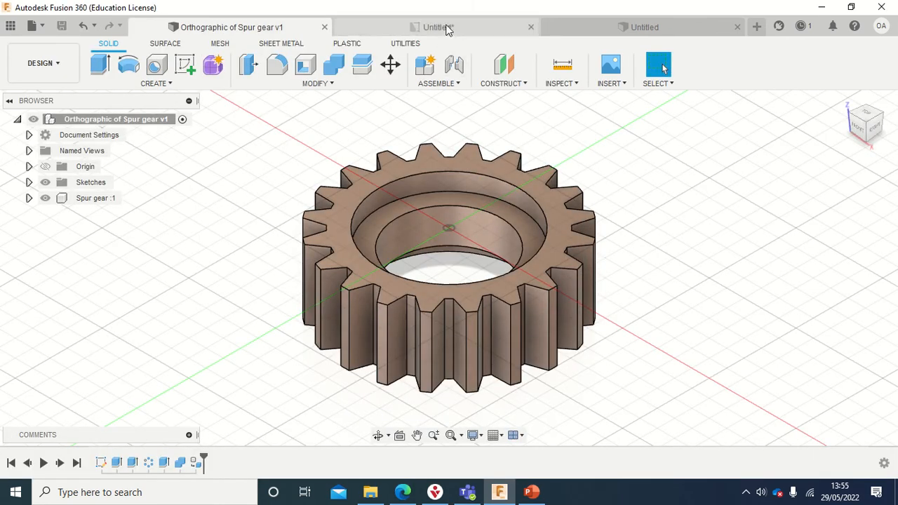
mouse_move(435, 27)
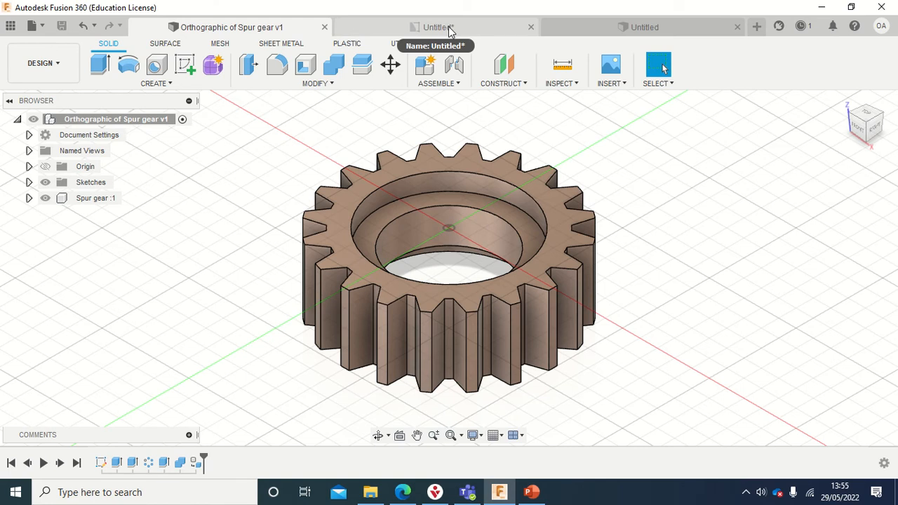
click(435, 27)
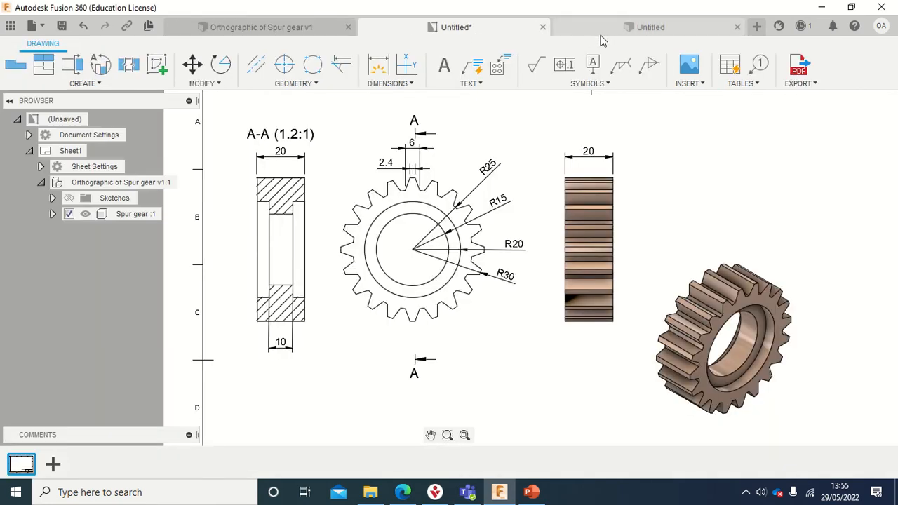
click(648, 26)
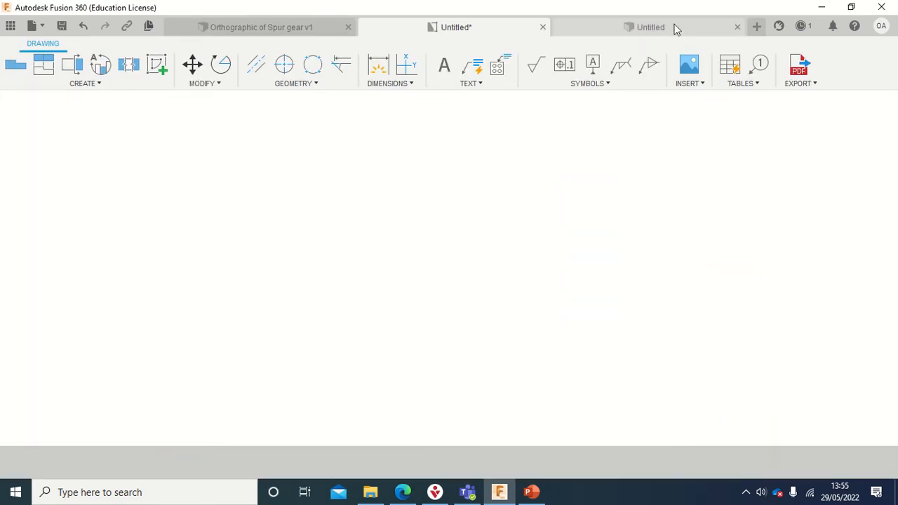
click(649, 27)
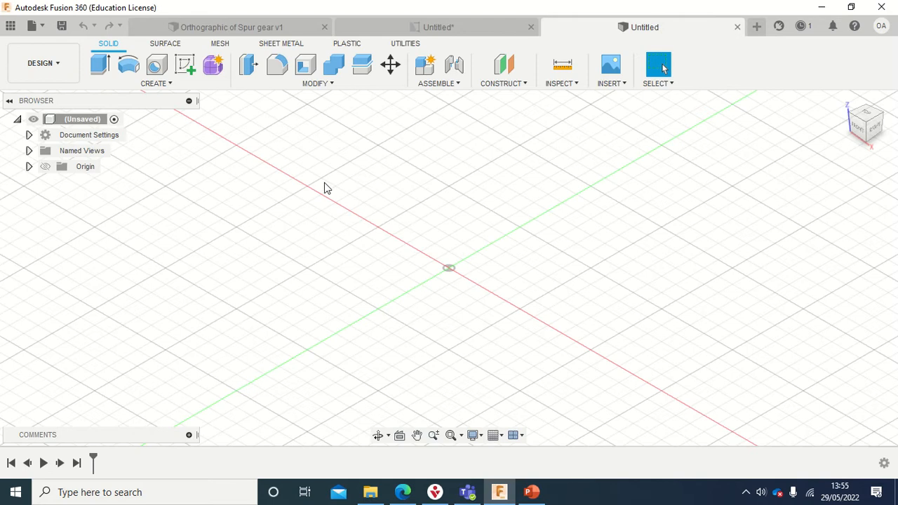
mouse_move(351, 182)
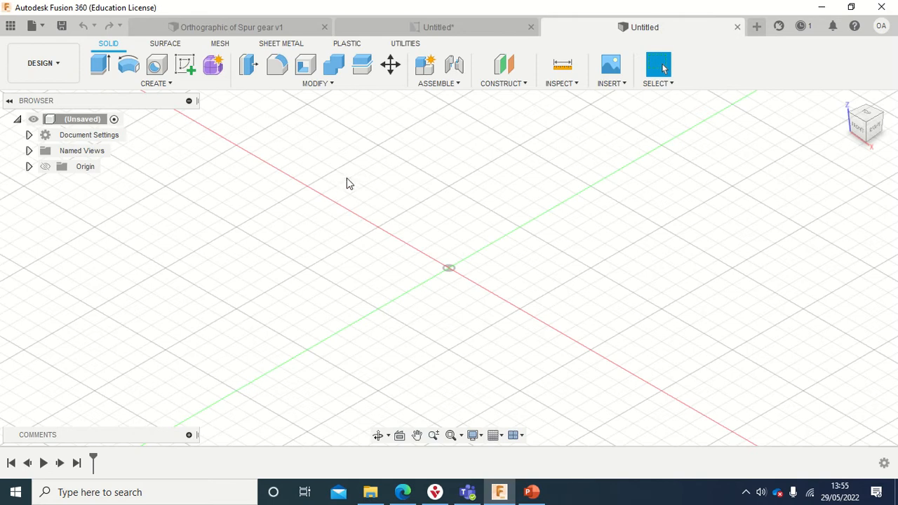
mouse_move(373, 288)
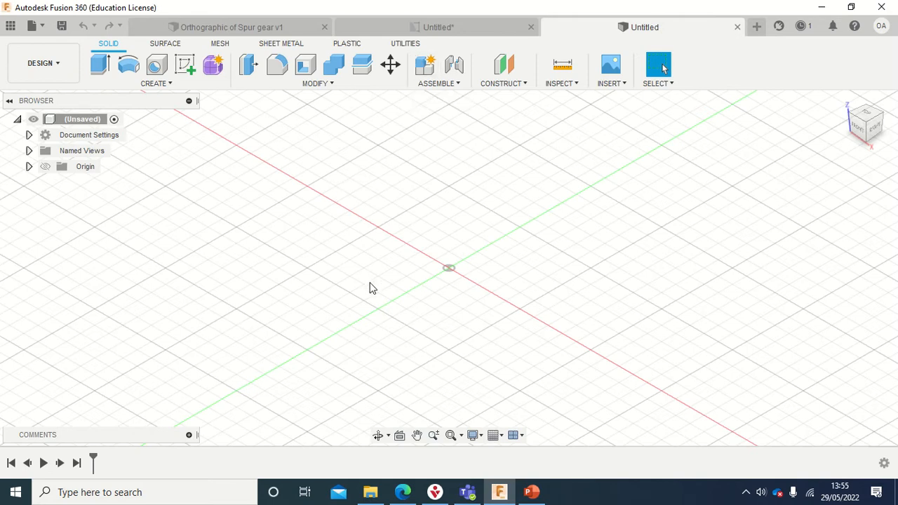
mouse_move(418, 164)
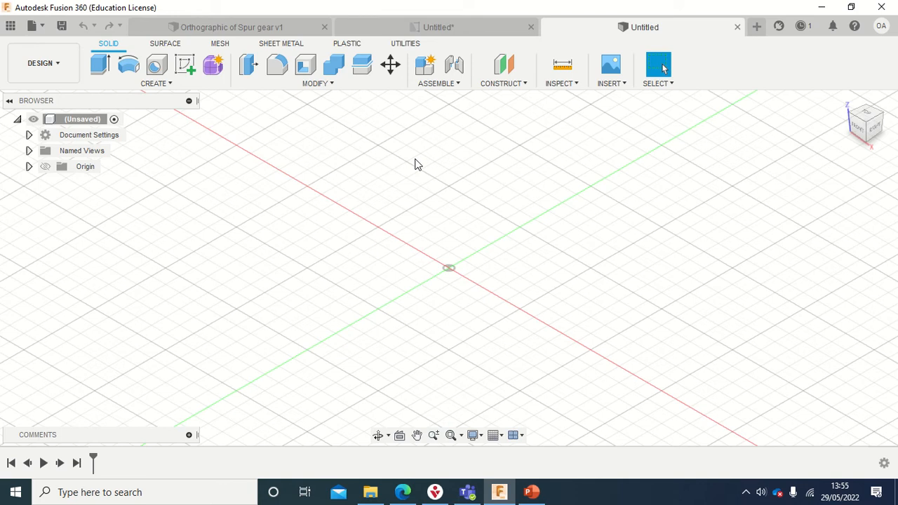
mouse_move(409, 68)
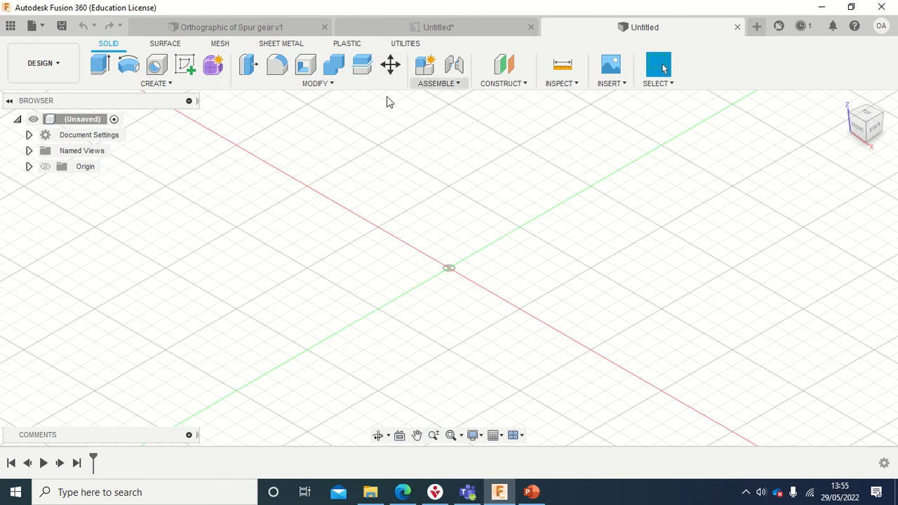
Run the SpurGear script from Utilities > Add-Ins > Scripts and Add-Ins.
click(407, 42)
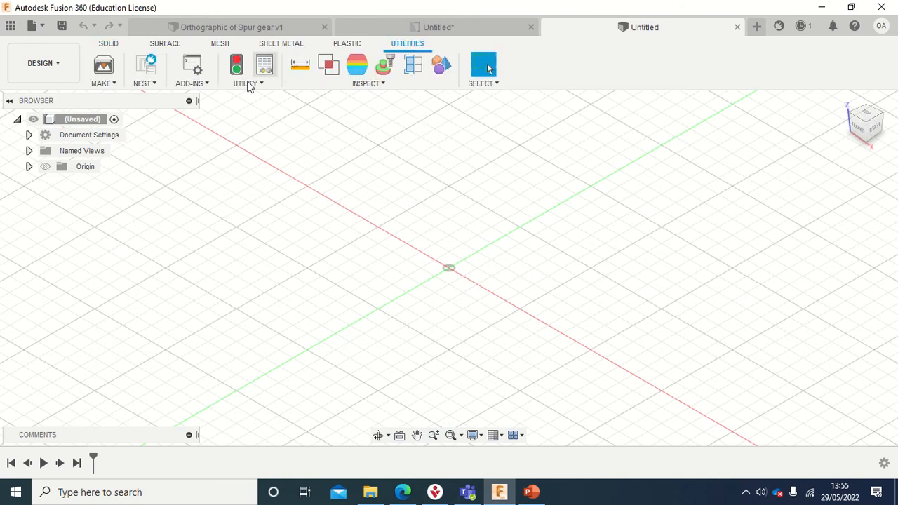
click(191, 70)
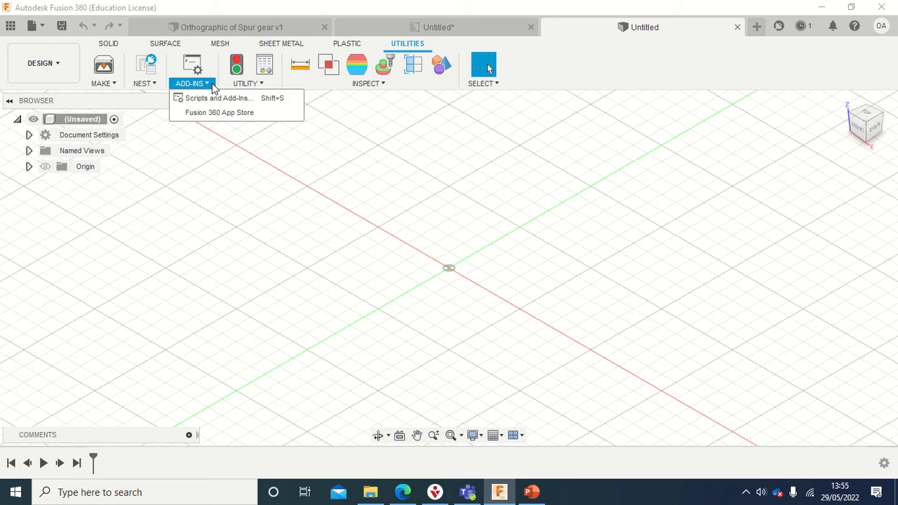
mouse_move(219, 98)
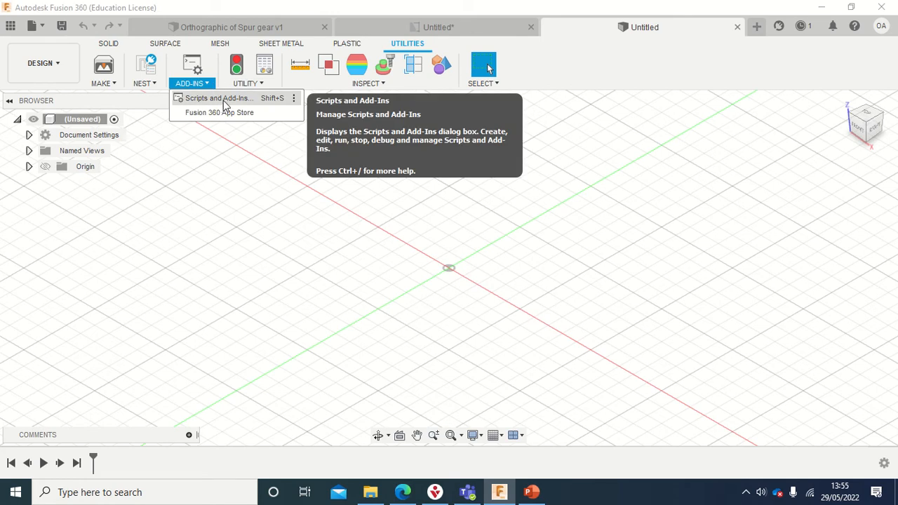
click(219, 98)
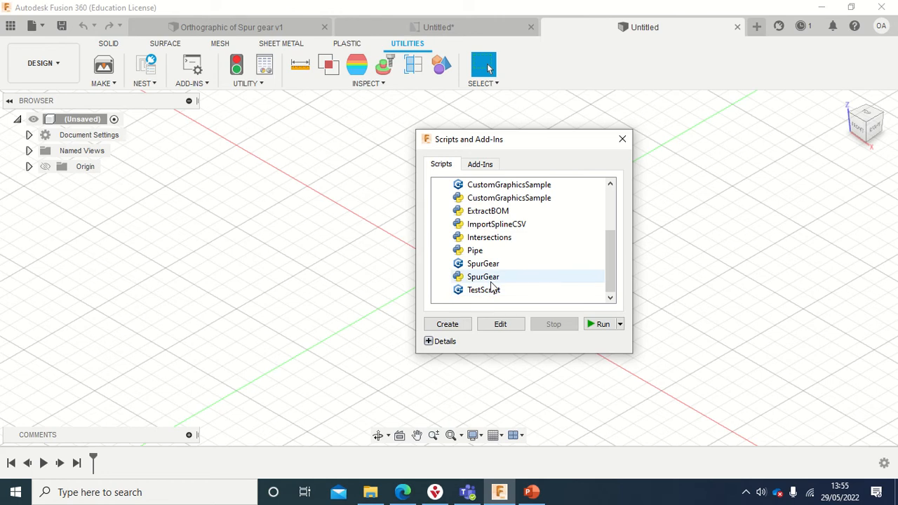
mouse_move(482, 276)
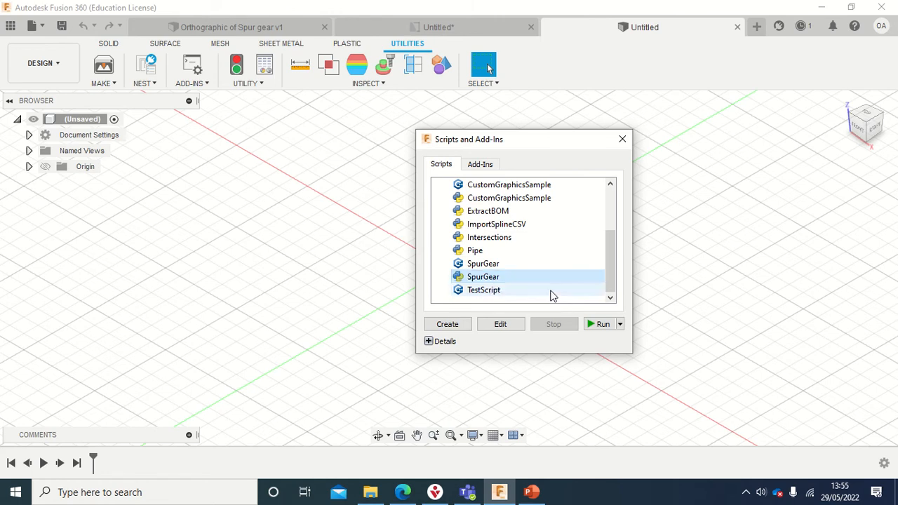
click(600, 323)
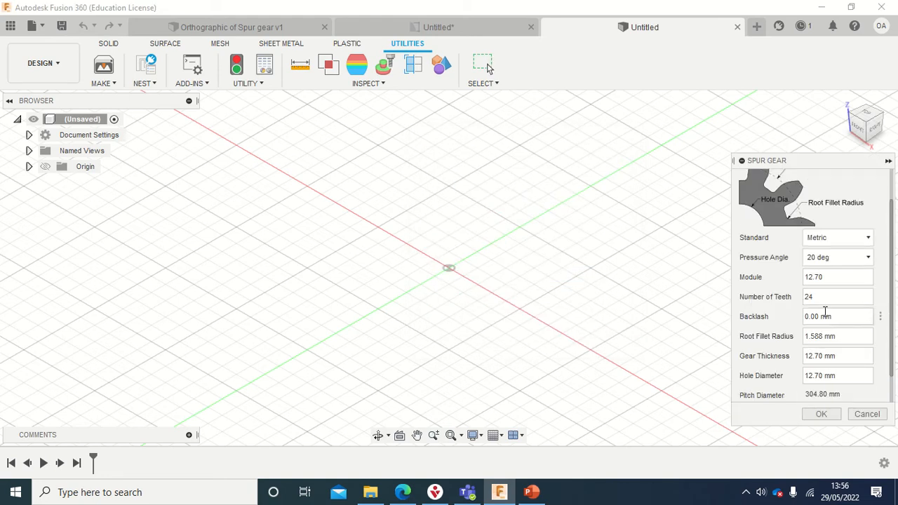
Set Number of Teeth to 12 and Gear Thickness to 15 mm, then generate the gear.
click(836, 296)
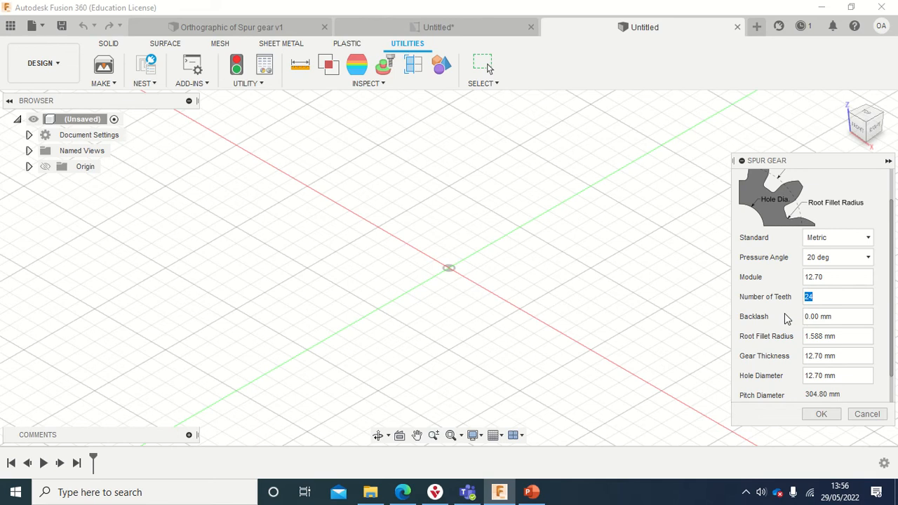
text(1)
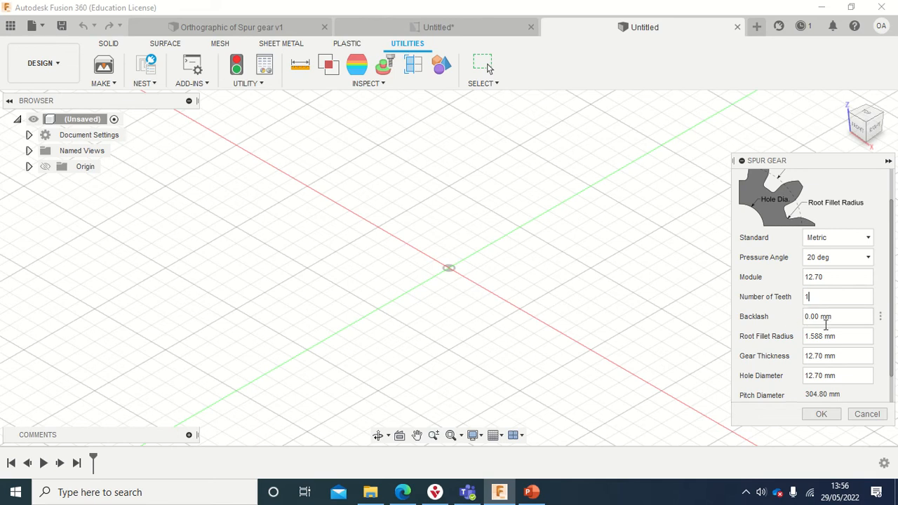
text(2)
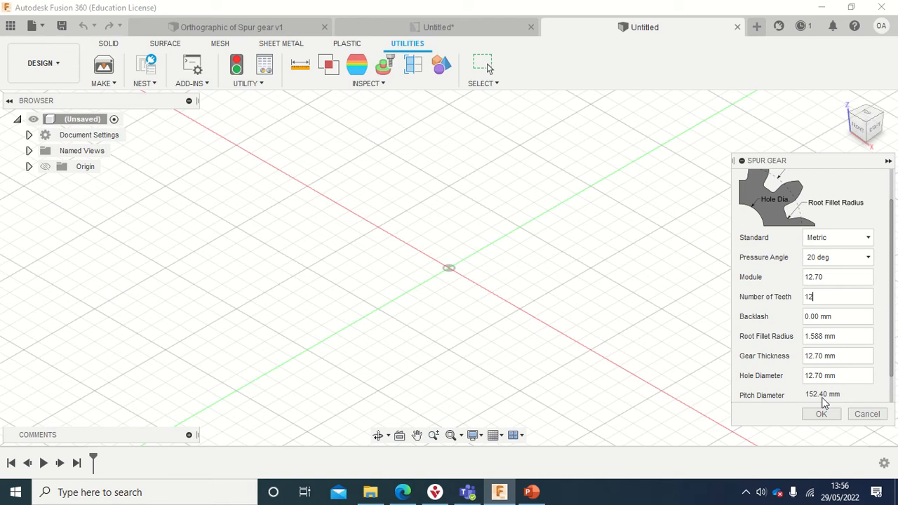
mouse_move(836, 390)
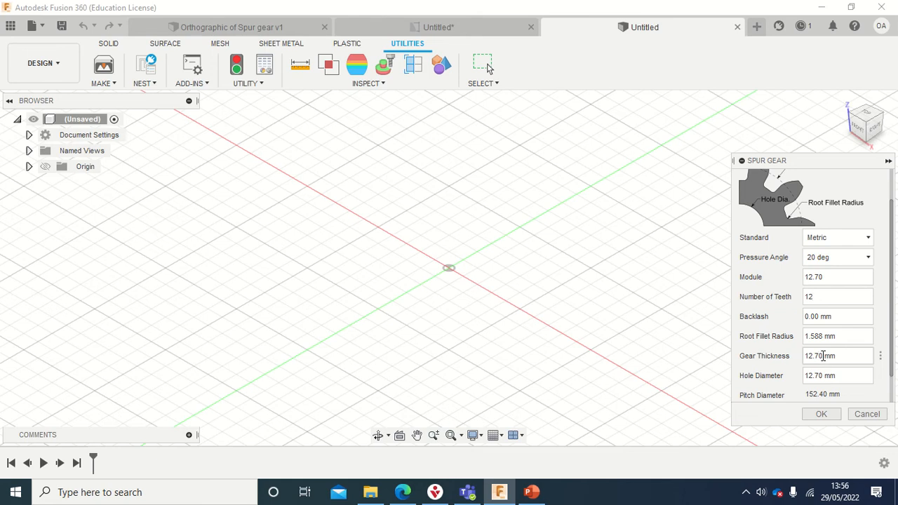
triple_click(836, 356)
text(15)
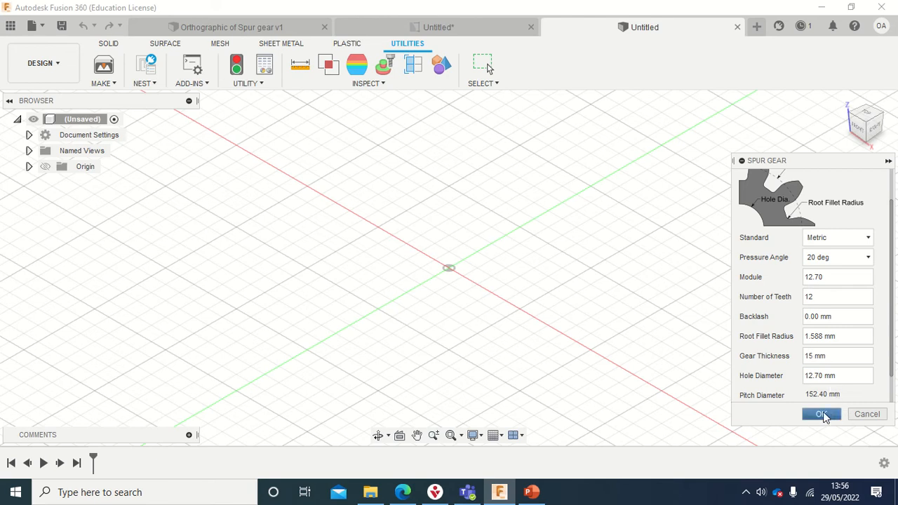
click(822, 414)
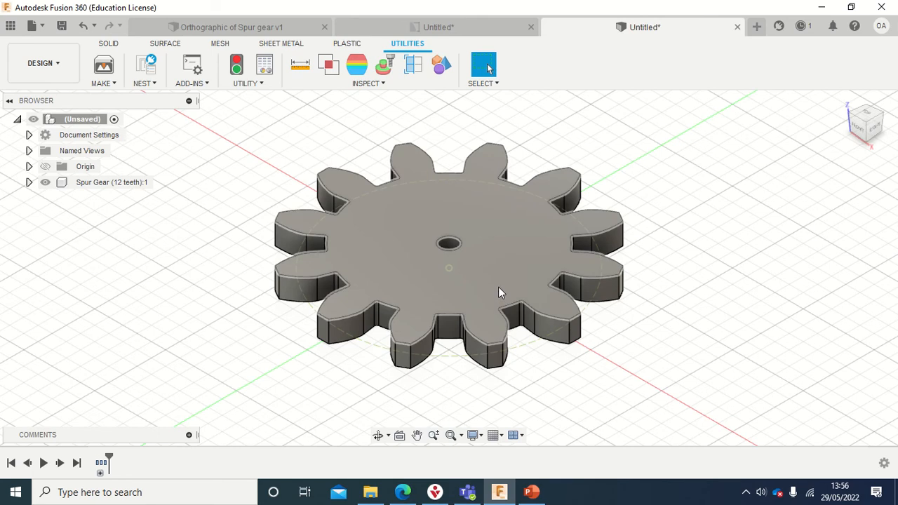
mouse_move(533, 272)
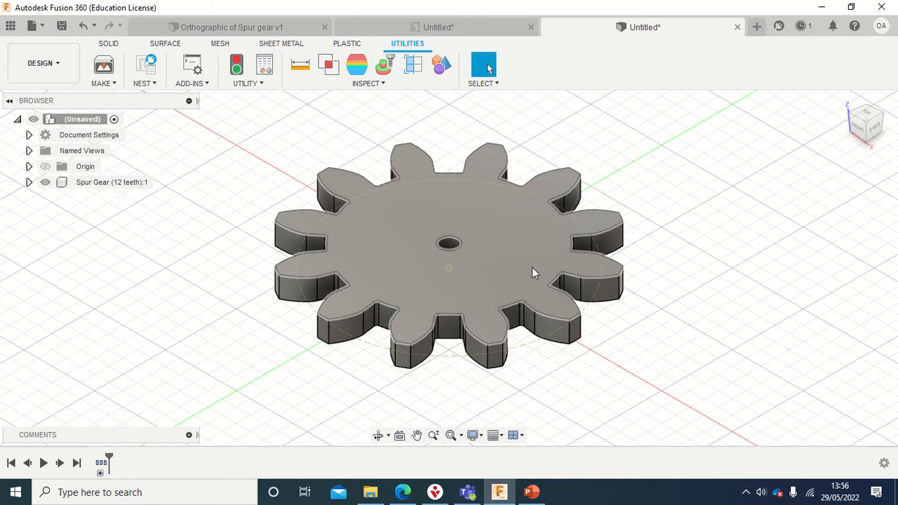
mouse_move(516, 273)
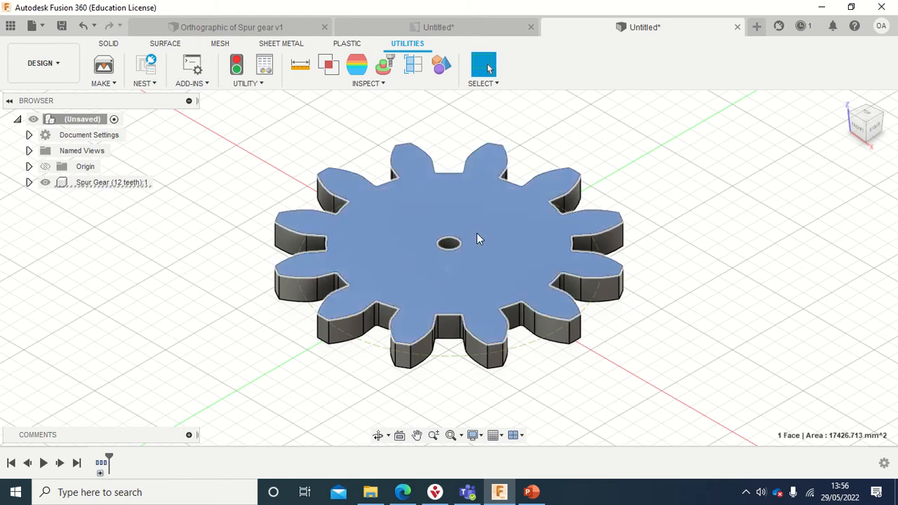
right_click(480, 239)
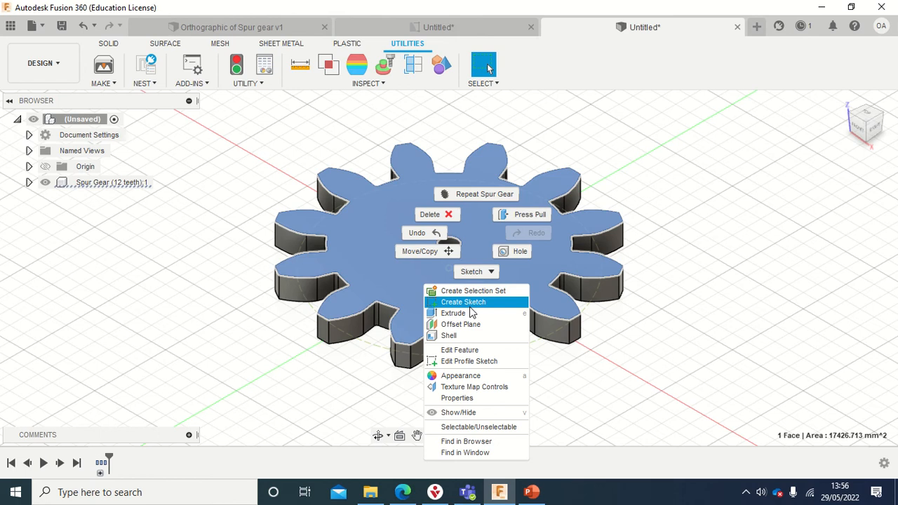
mouse_move(472, 313)
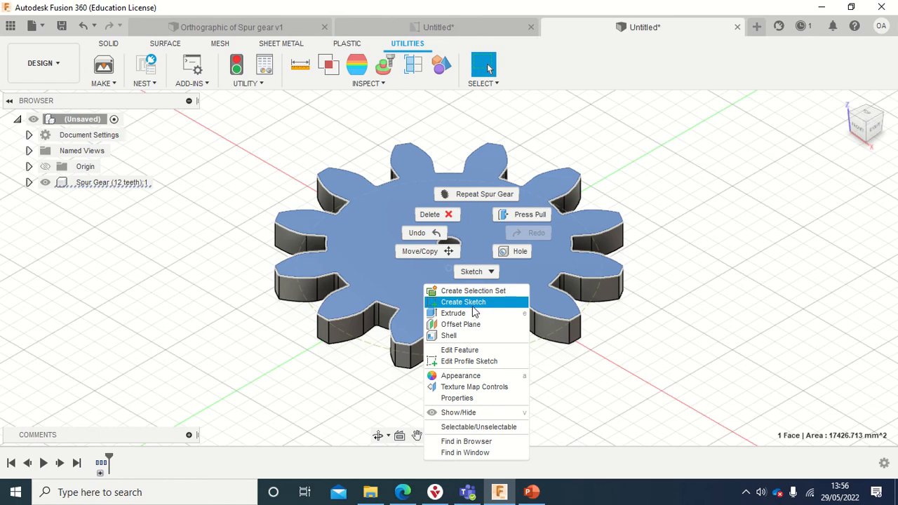
mouse_move(706, 258)
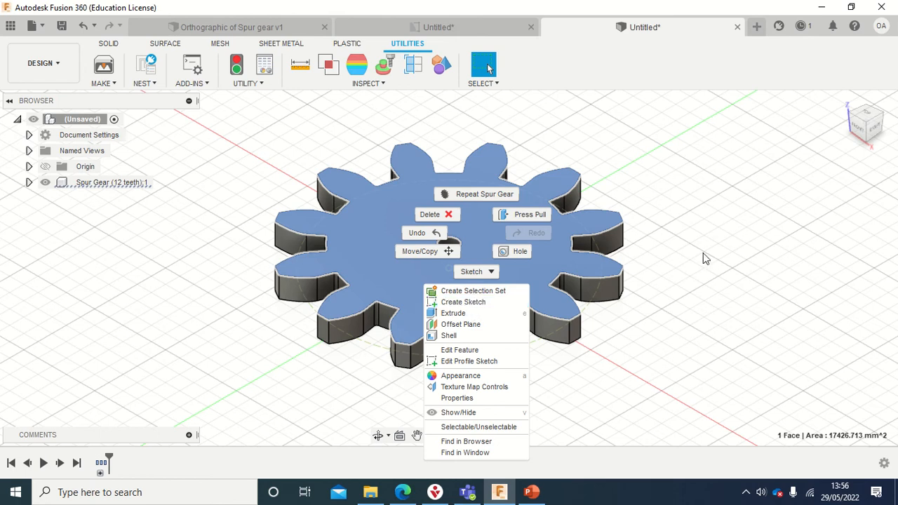
click(706, 258)
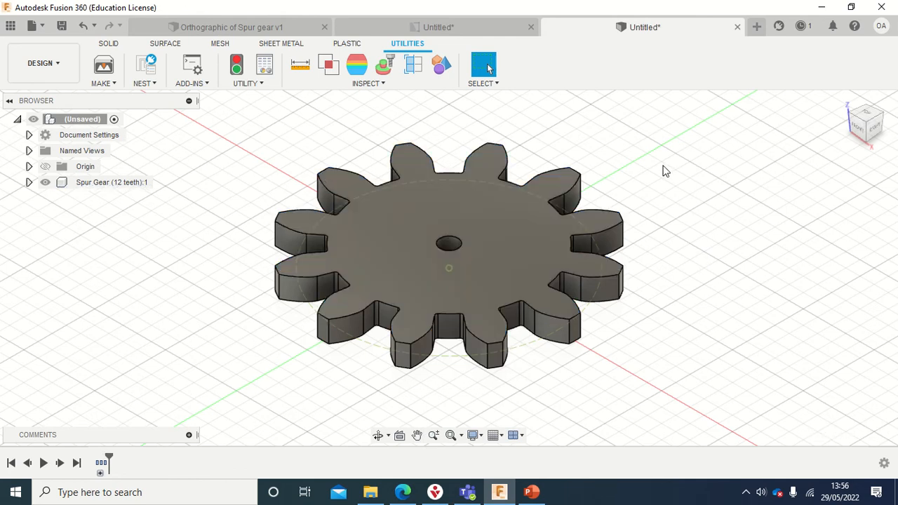
mouse_move(629, 181)
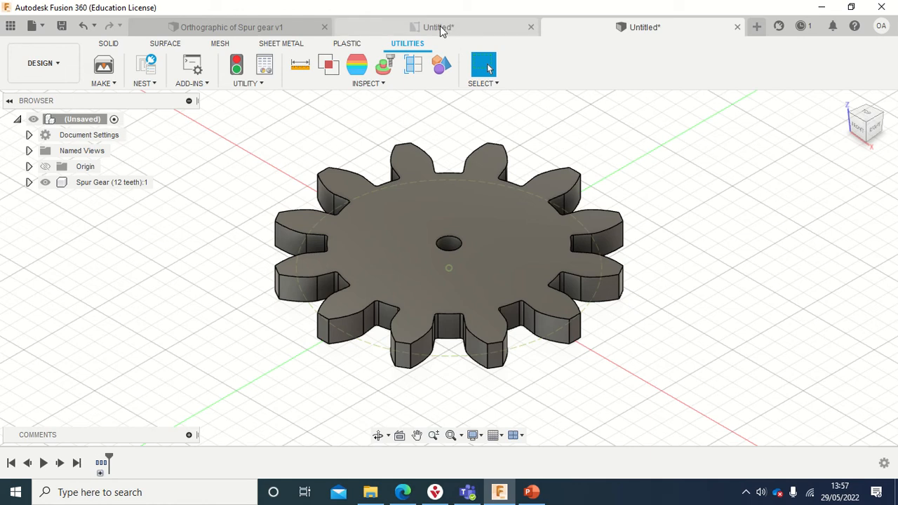
Switch to the Orthographic of Spur gear drawing and pick its shaded 3D view.
click(435, 27)
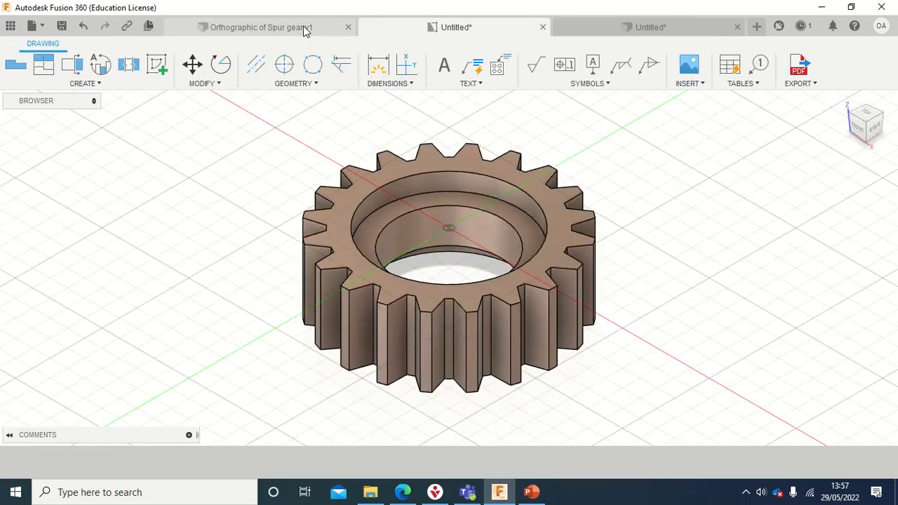
click(260, 27)
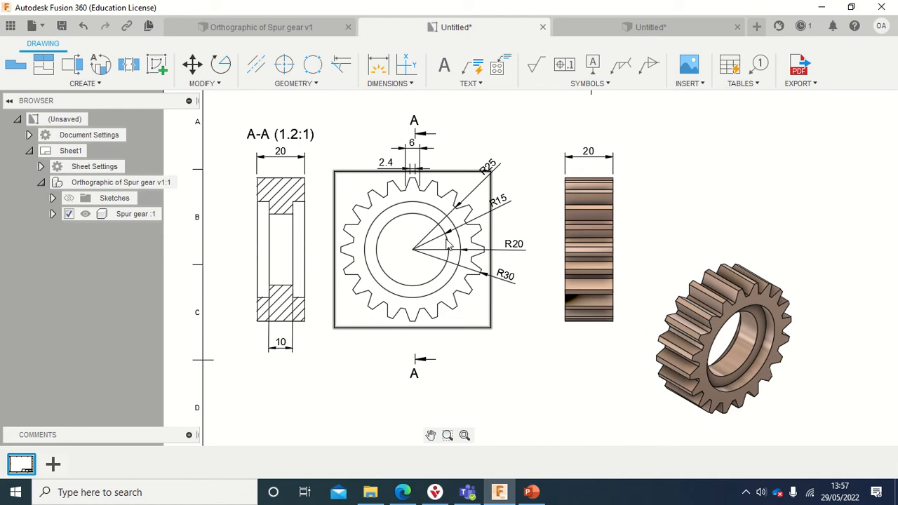
mouse_move(462, 241)
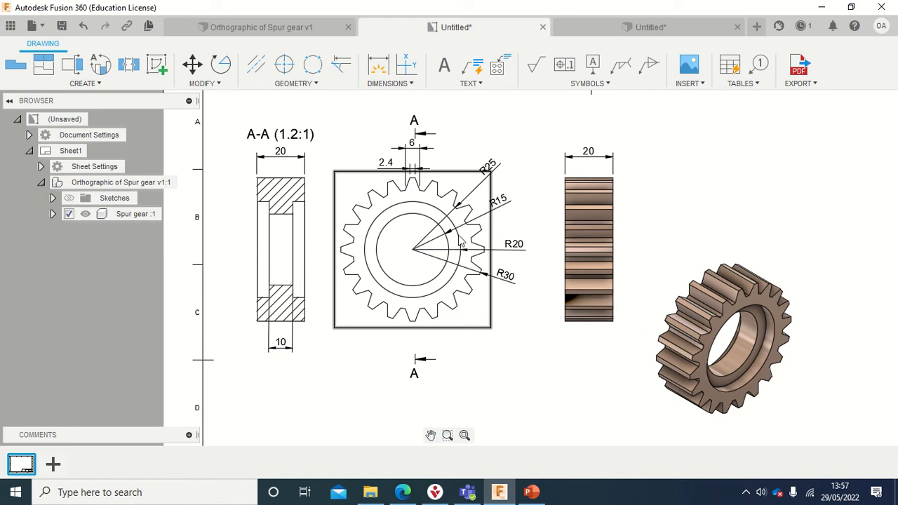
mouse_move(464, 216)
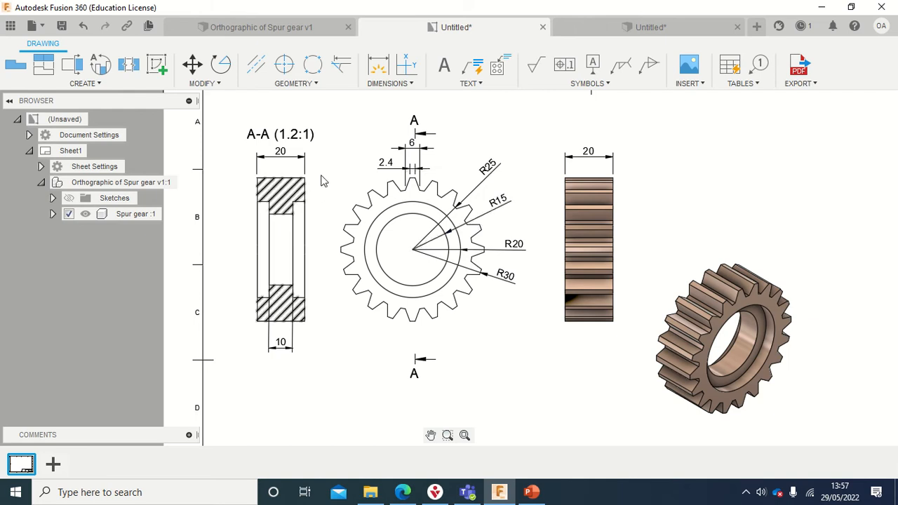
click(281, 249)
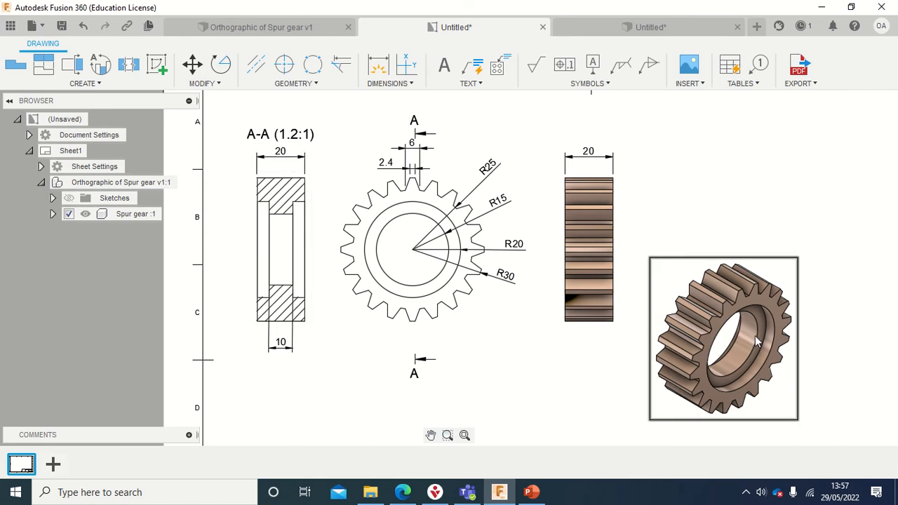
mouse_move(755, 328)
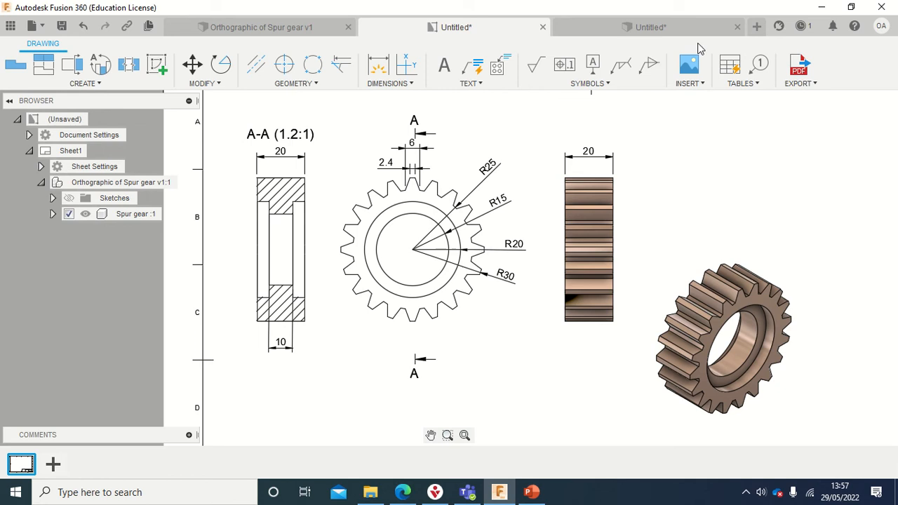
mouse_move(756, 25)
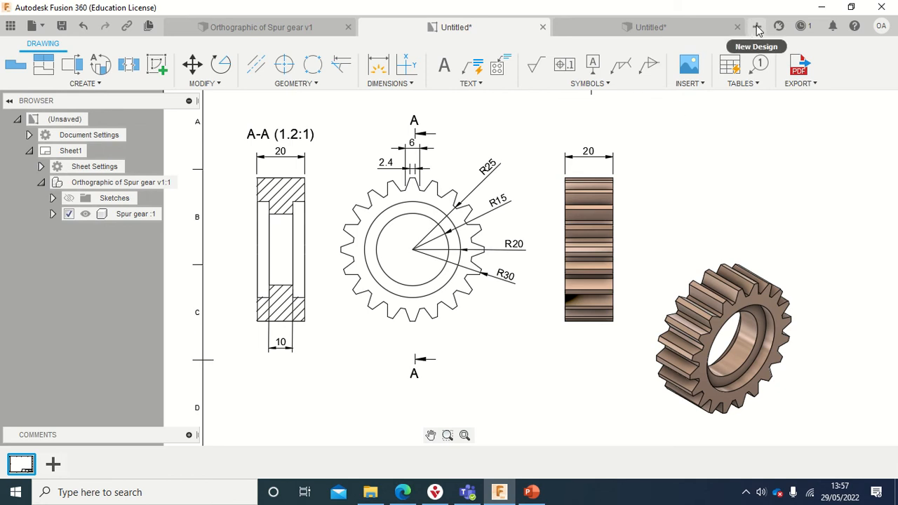
Create a new empty design and start a sketch on the horizontal XZ ground plane.
click(756, 25)
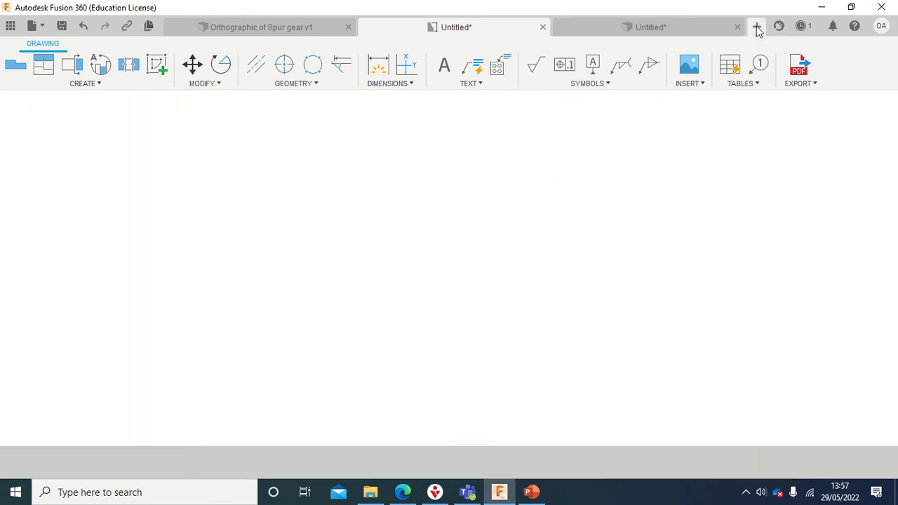
click(756, 27)
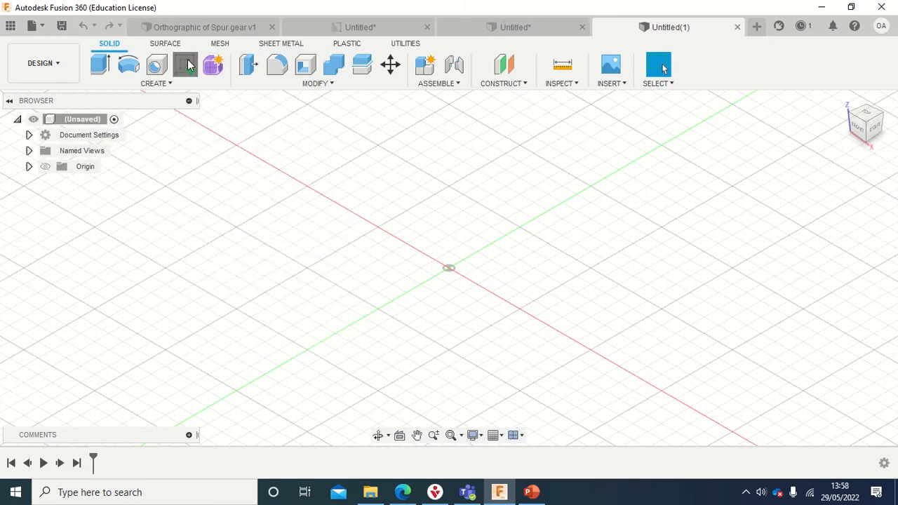
click(185, 65)
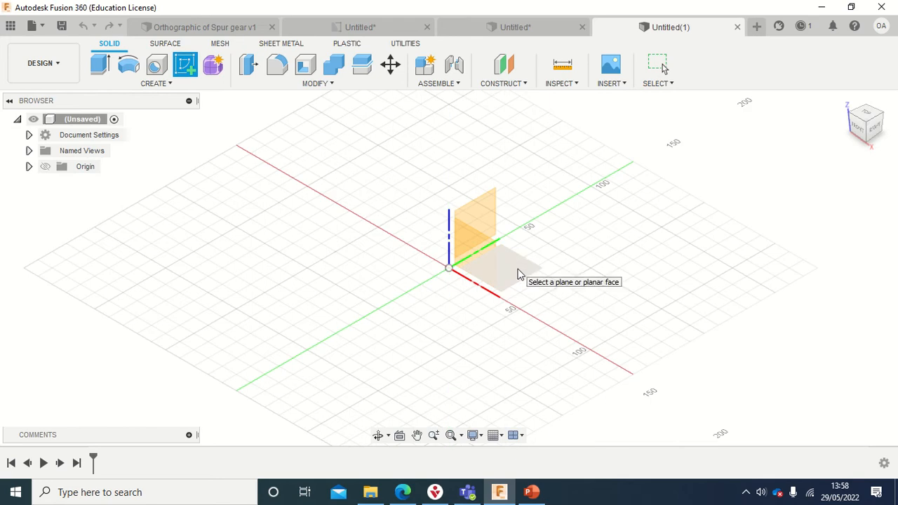
mouse_move(519, 273)
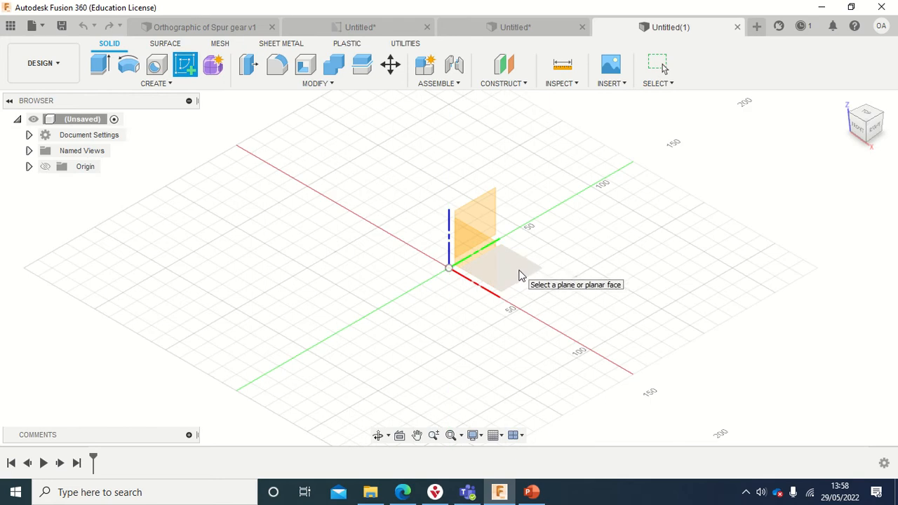
drag(519, 274, 522, 274)
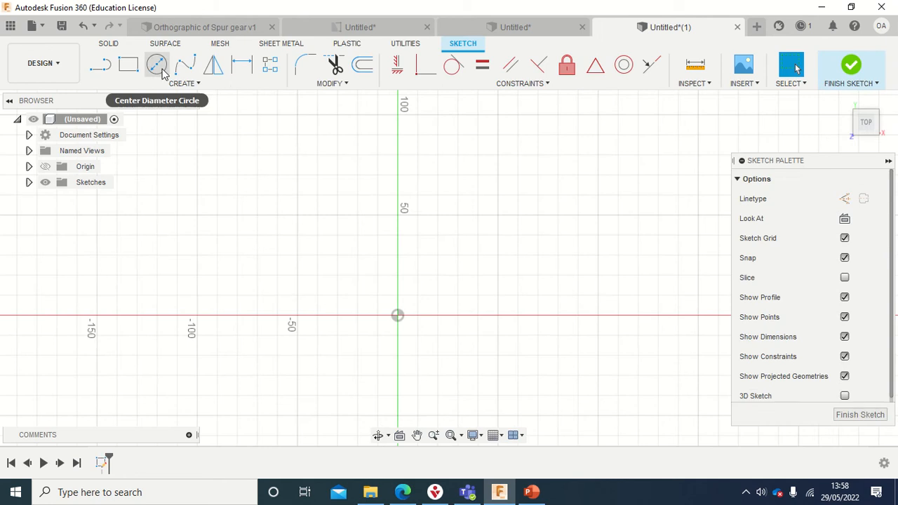
Draw concentric centre-diameter circles on the origin, 30 mm, 40 mm and a larger one.
click(157, 65)
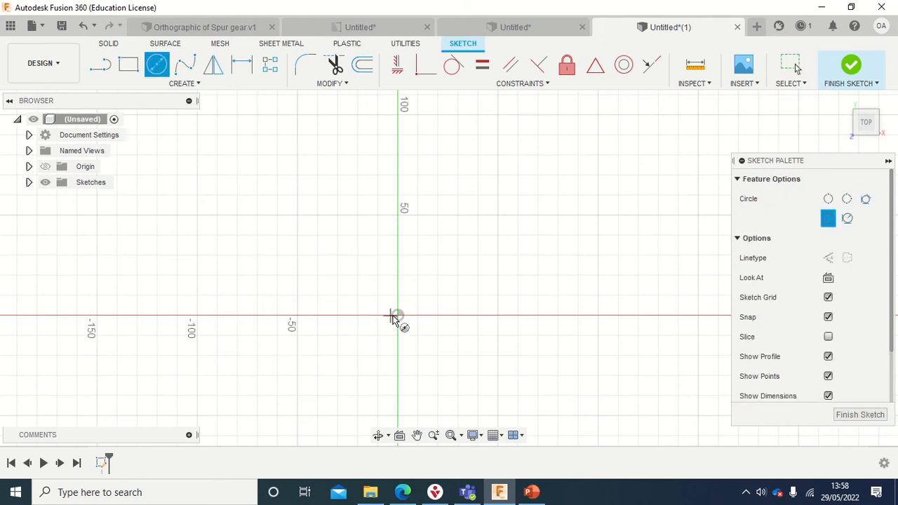
drag(399, 316, 466, 315)
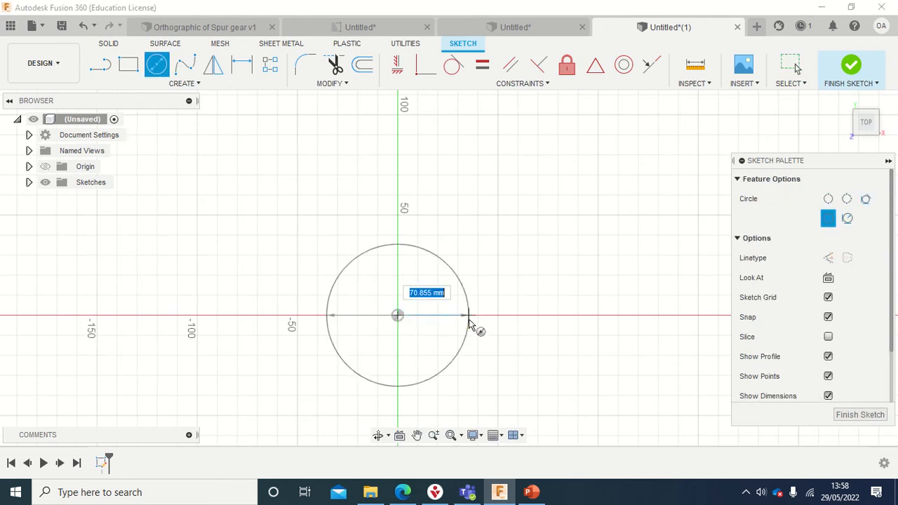
text(30.00)
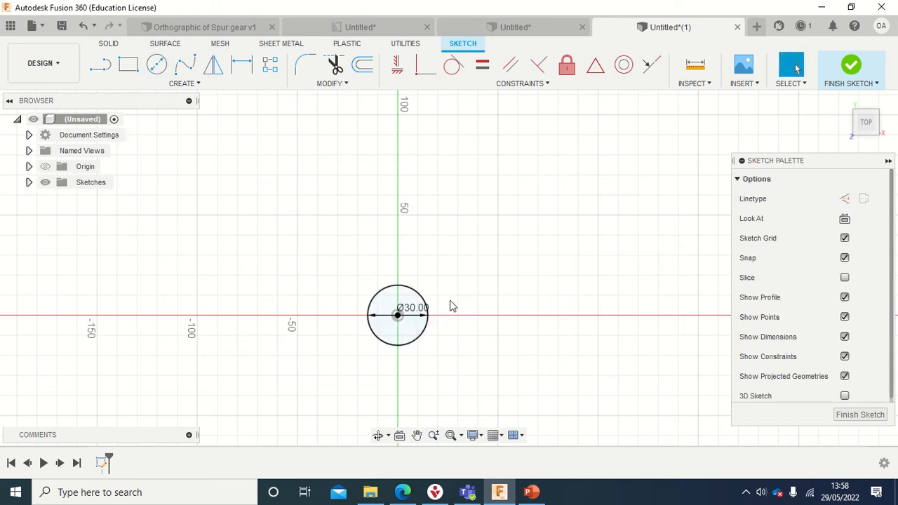
right_click(451, 305)
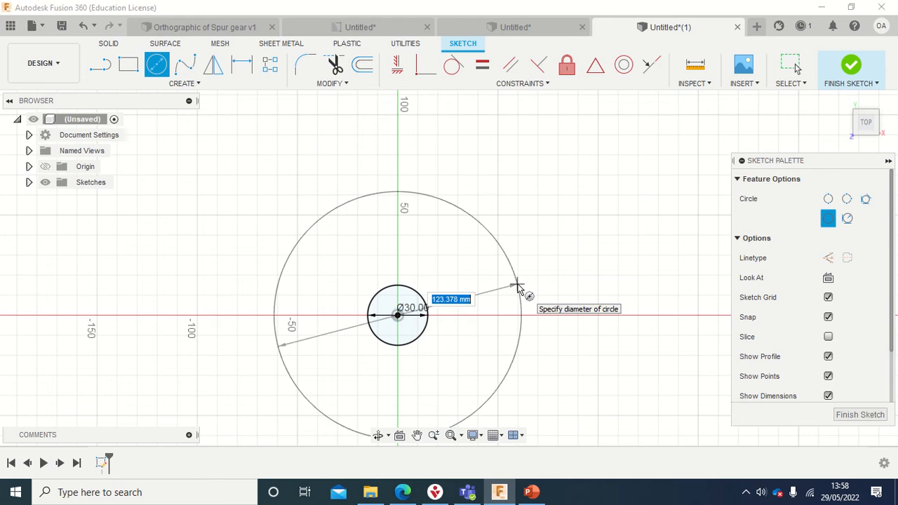
text(40)
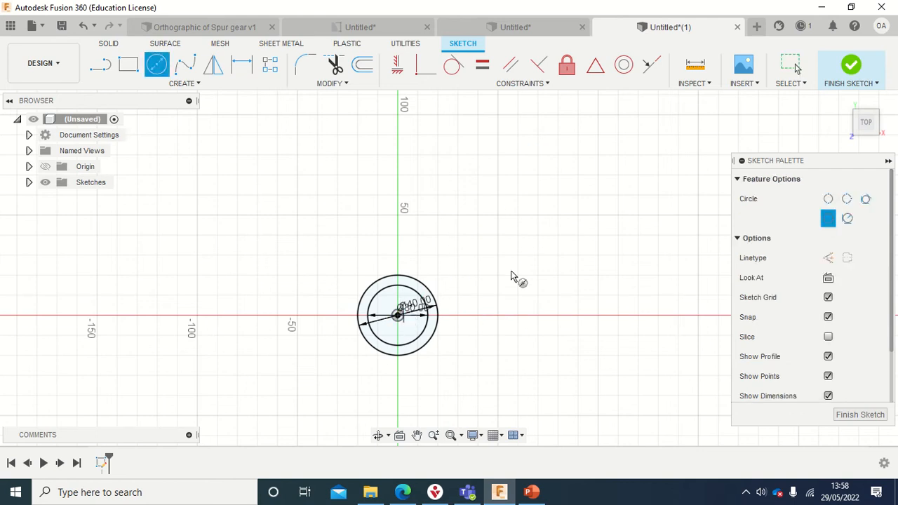
drag(398, 314, 512, 272)
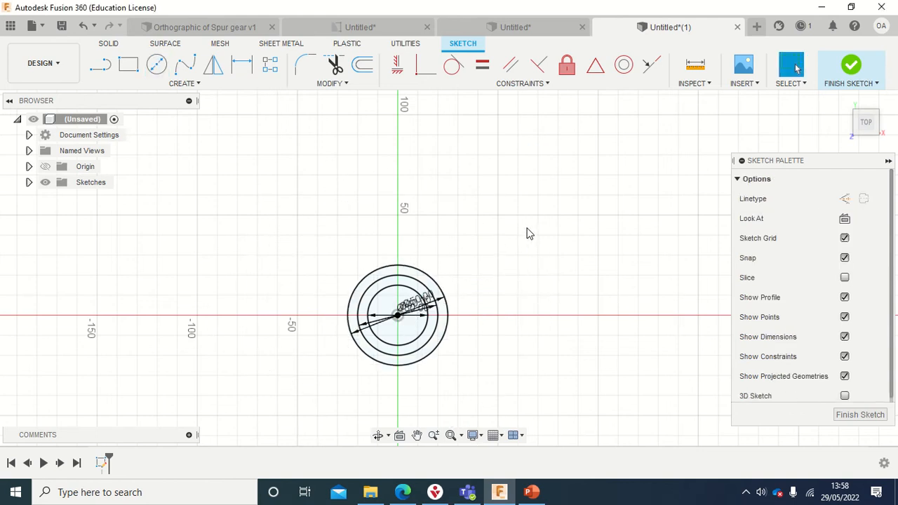
mouse_move(452, 303)
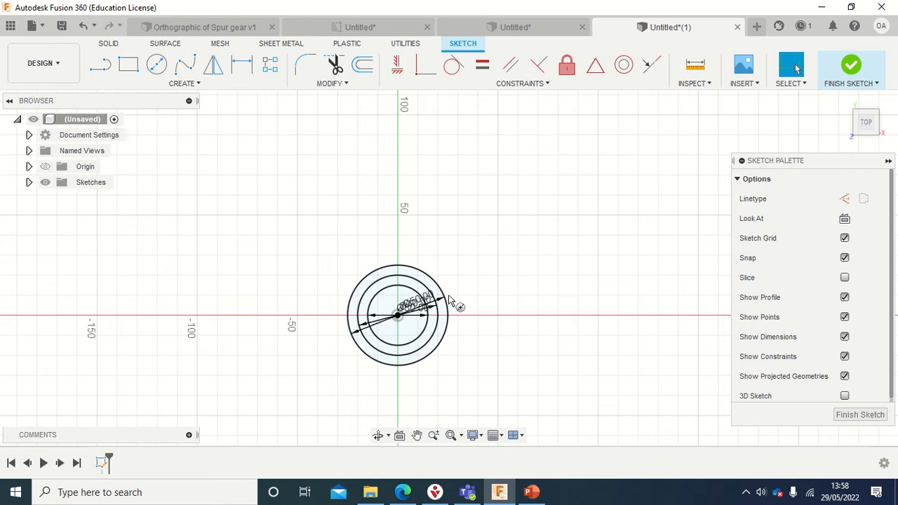
click(157, 64)
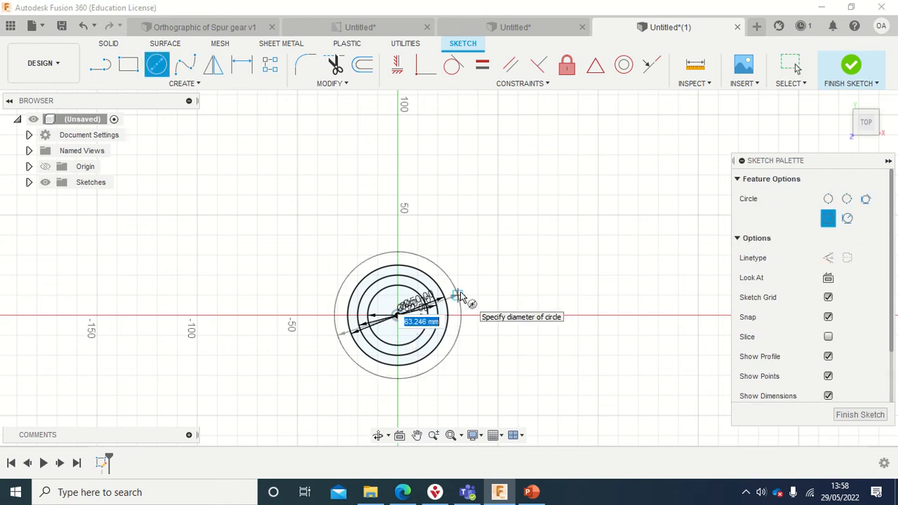
text(6)
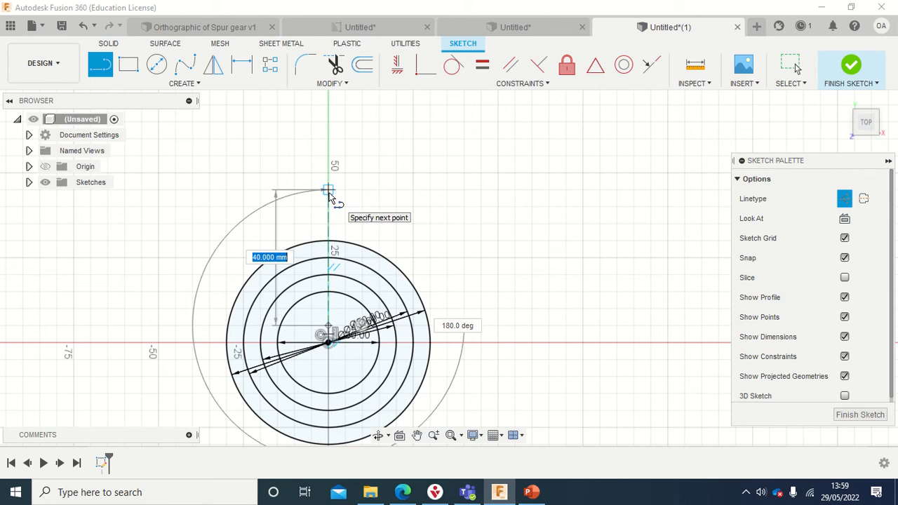
Finish the 40 mm vertical centre line, check another document, and return to the gear design.
click(414, 189)
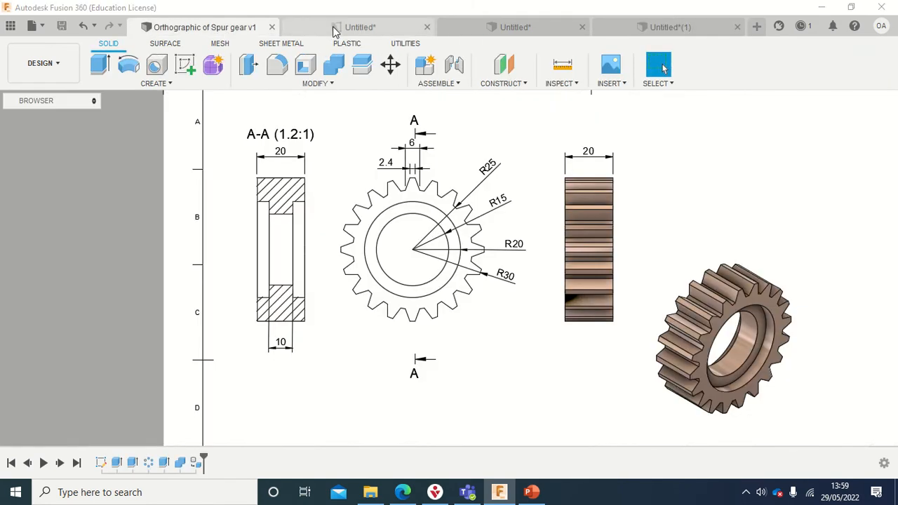
click(359, 27)
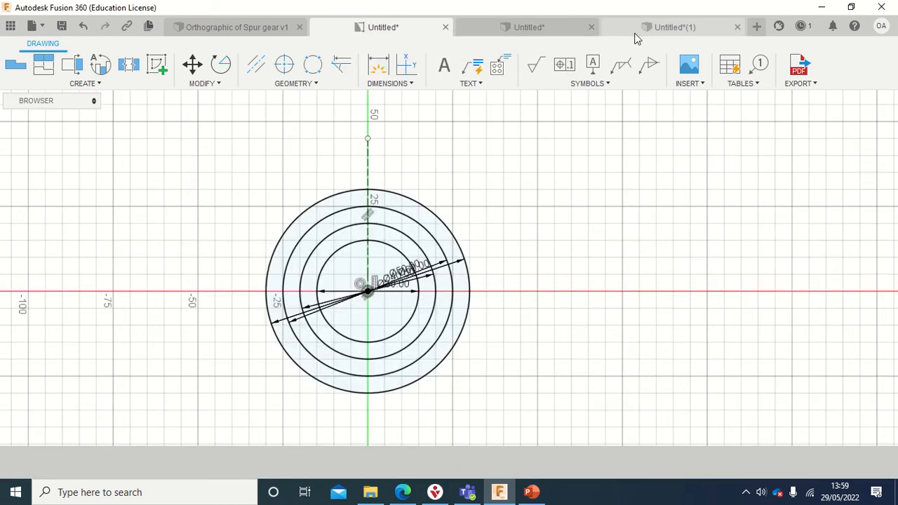
click(671, 26)
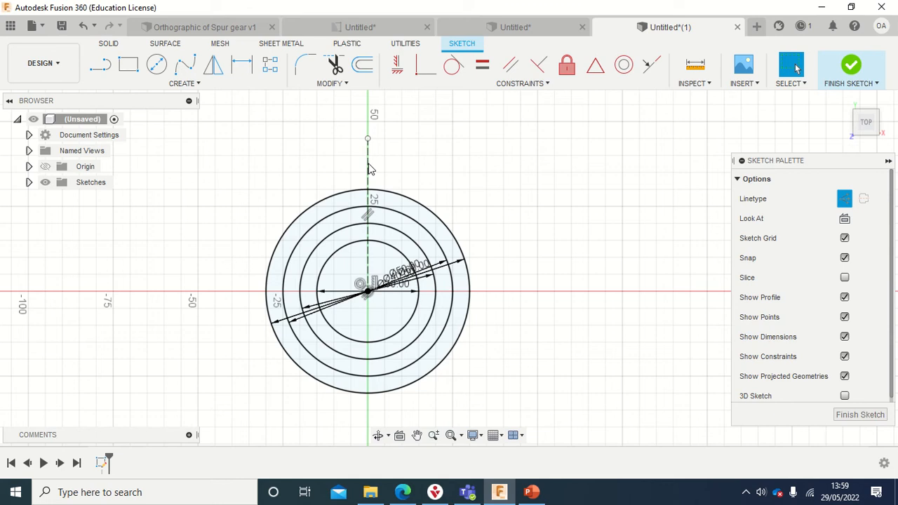
mouse_move(381, 172)
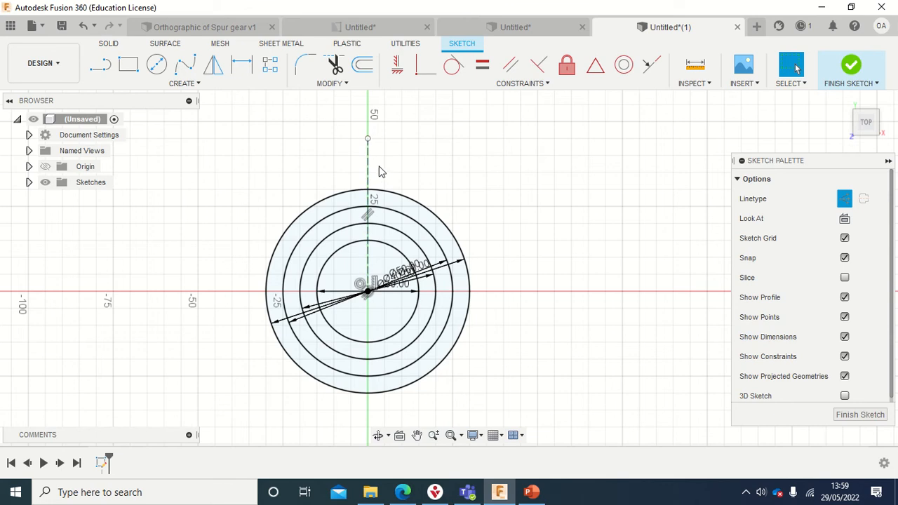
mouse_move(376, 176)
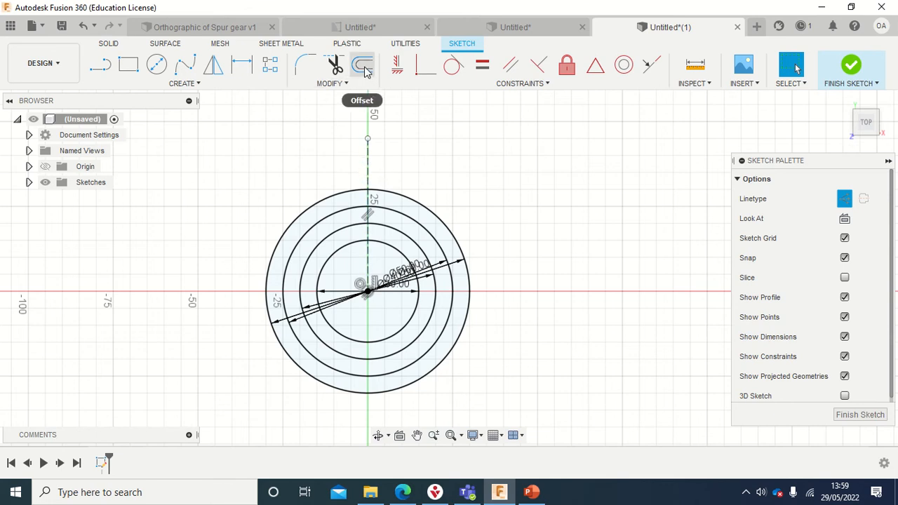
Offset the vertical centre line by 1.2 mm and -1.2 mm.
click(362, 64)
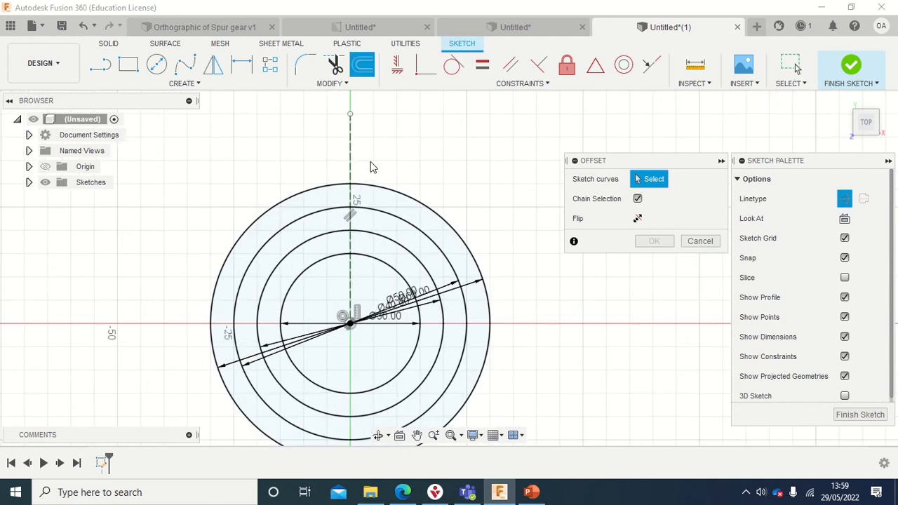
click(353, 163)
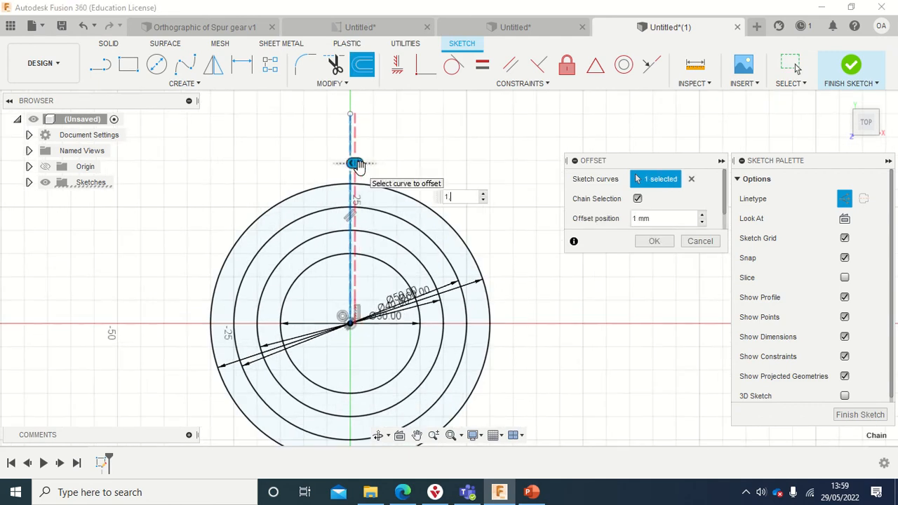
text(1.2)
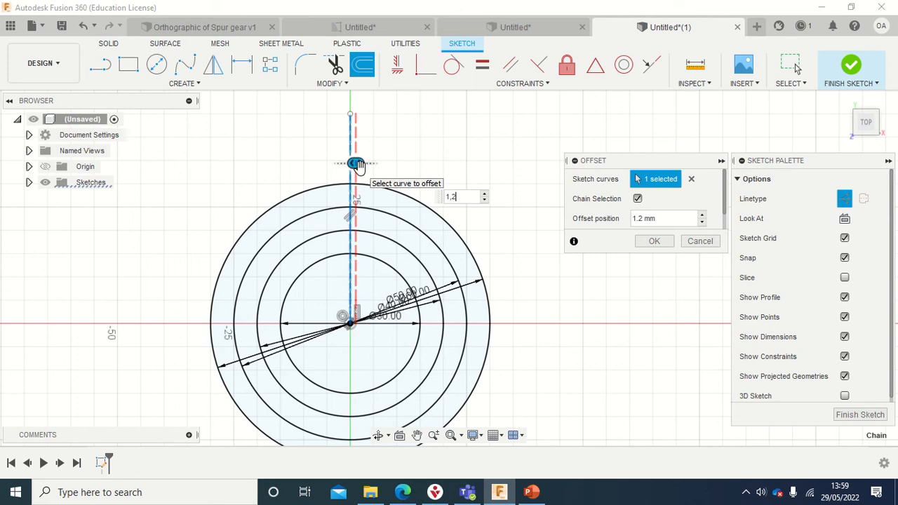
text(1)
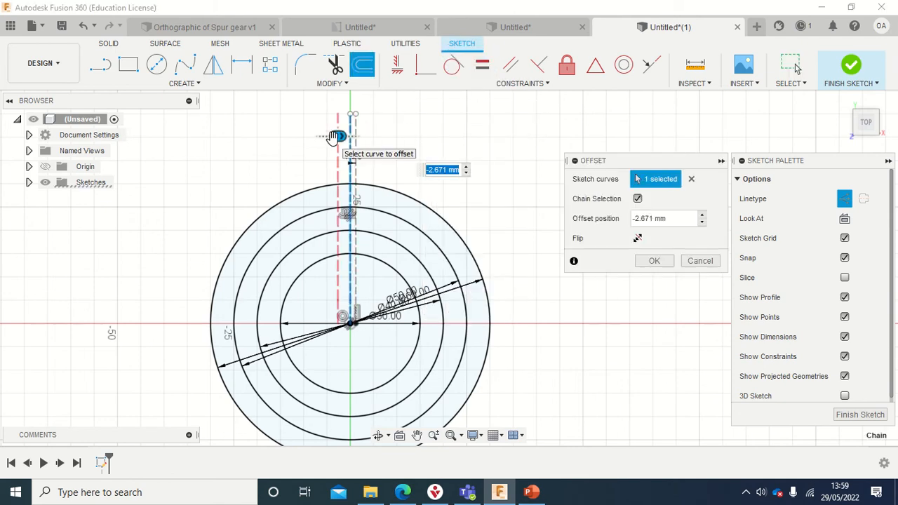
text(-1)
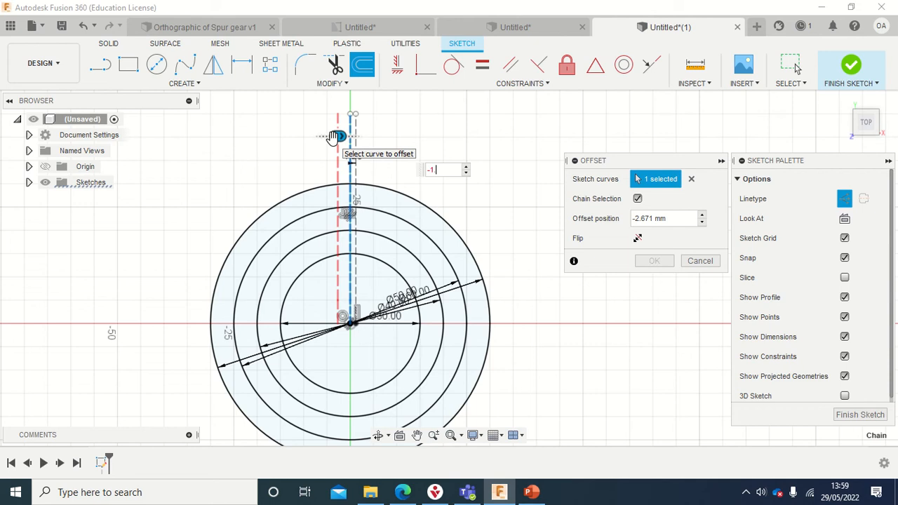
text(-1.2)
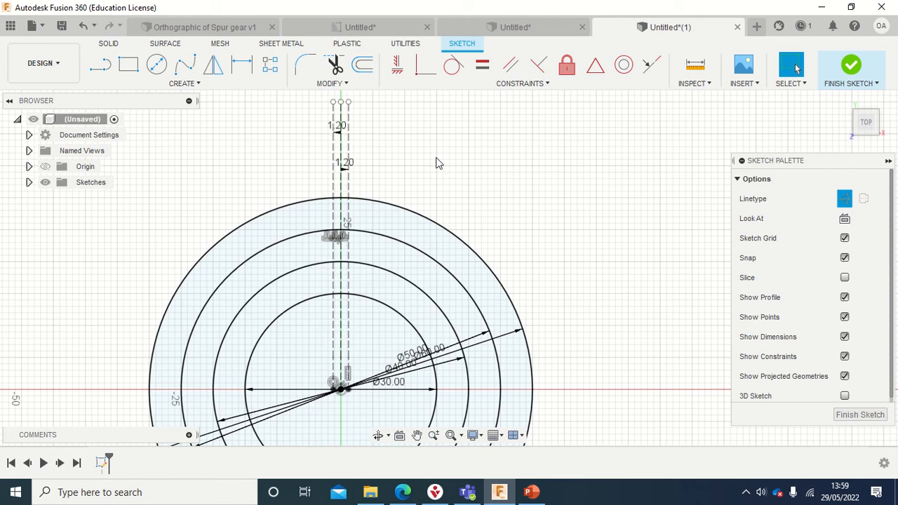
Offset another parallel line 3 mm away, then abandon an offset of the circle.
click(362, 65)
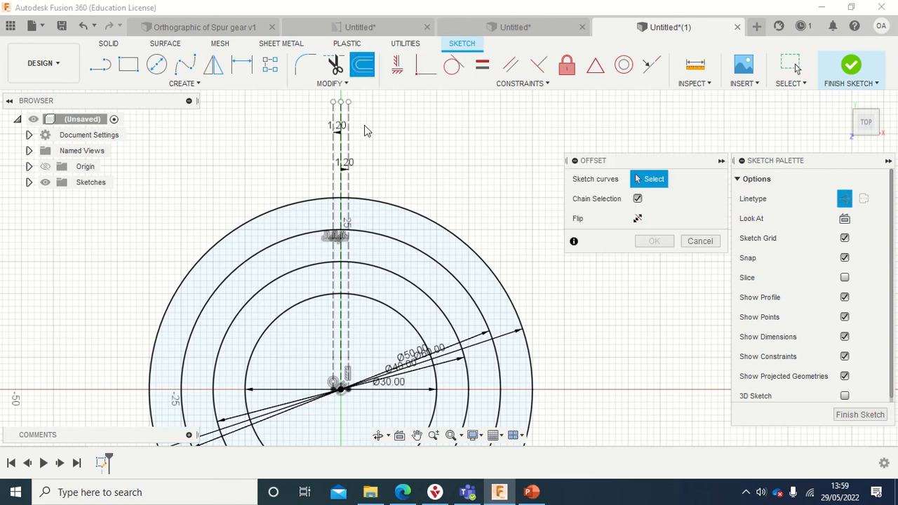
click(342, 184)
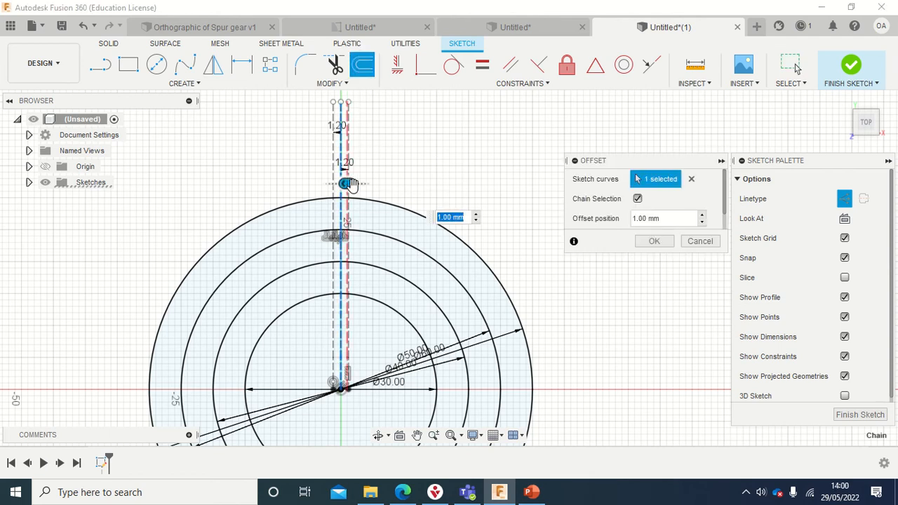
drag(348, 184, 368, 184)
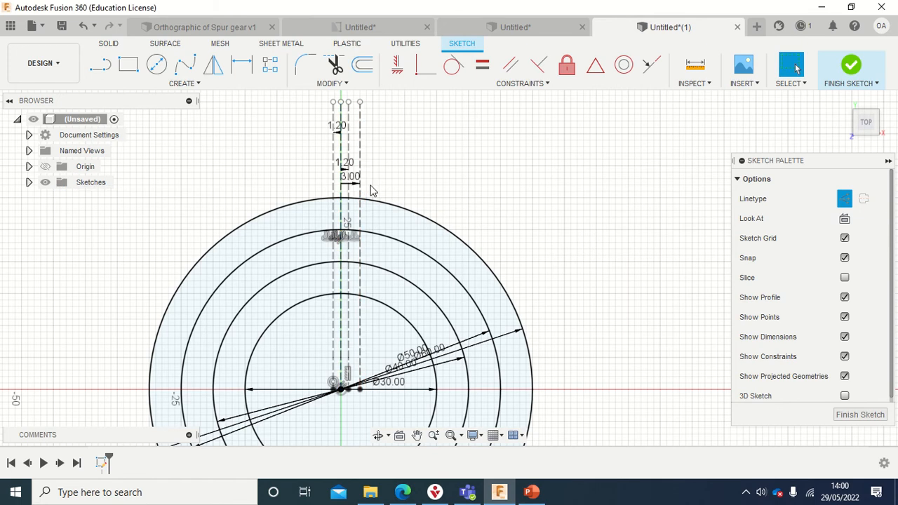
mouse_move(362, 64)
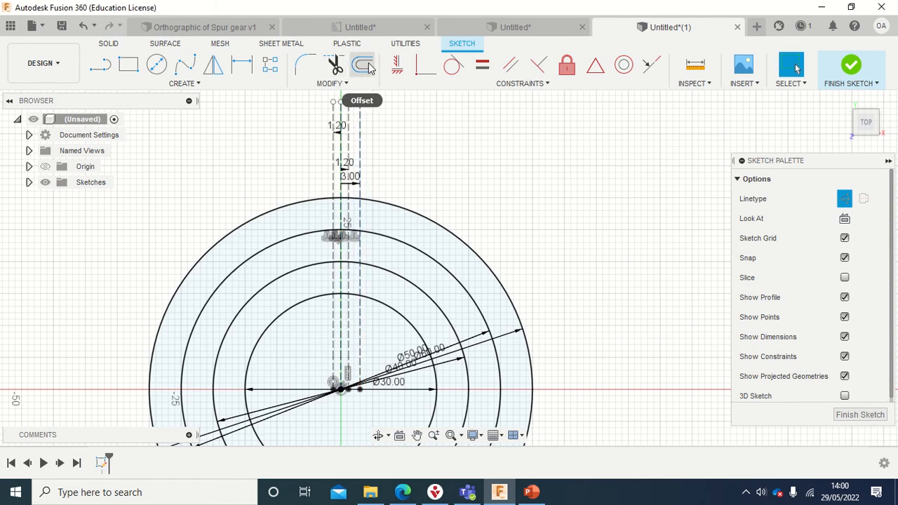
click(362, 64)
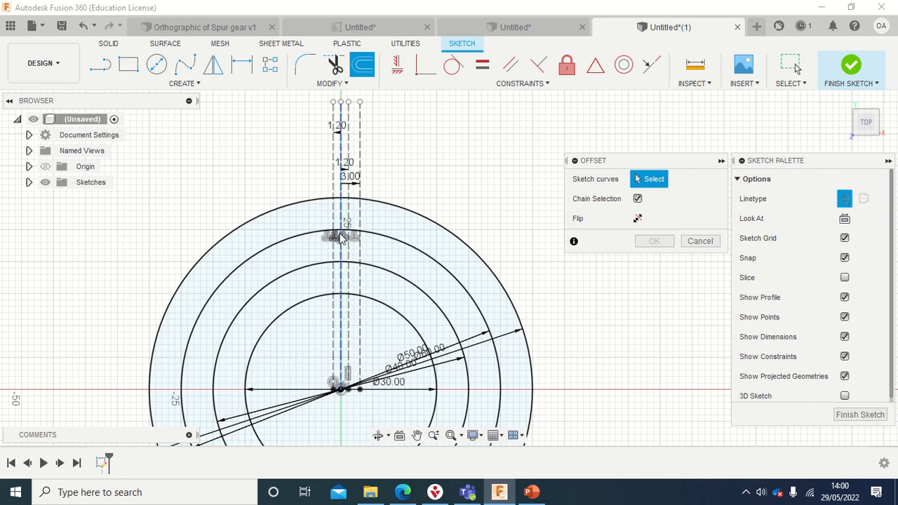
click(340, 224)
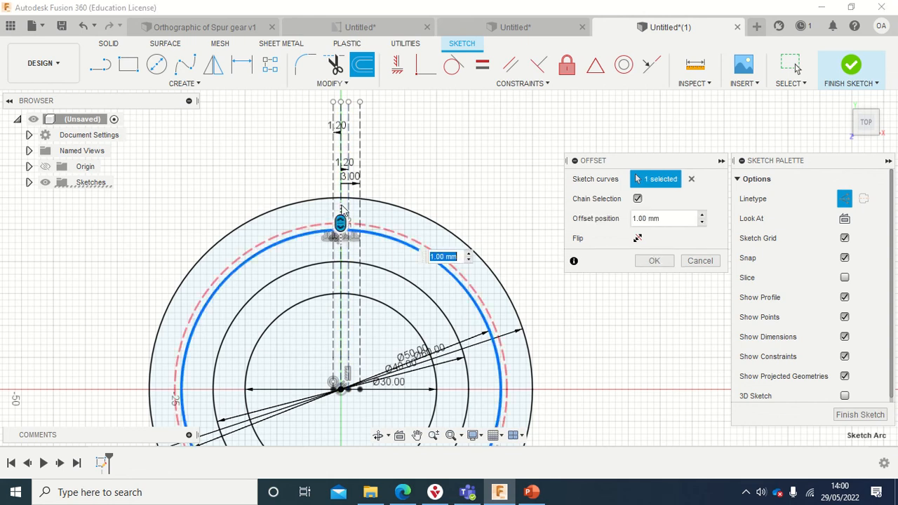
mouse_move(344, 153)
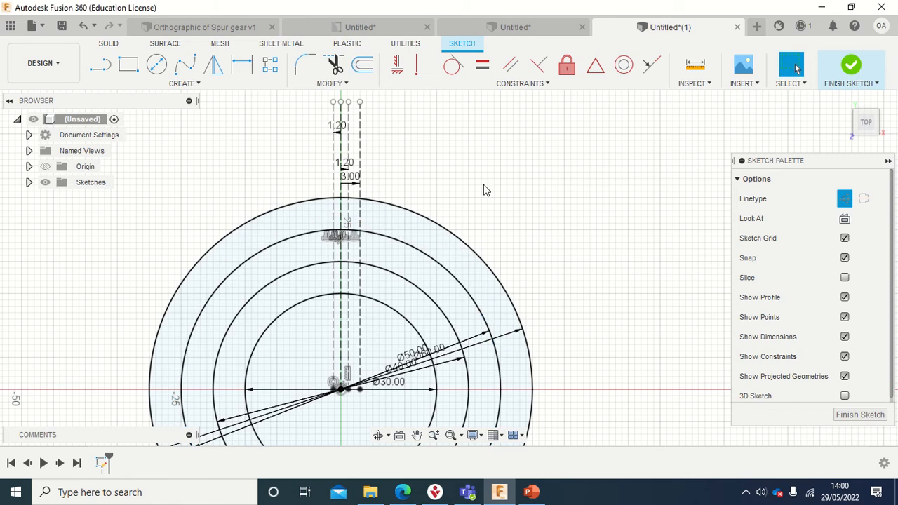
click(362, 65)
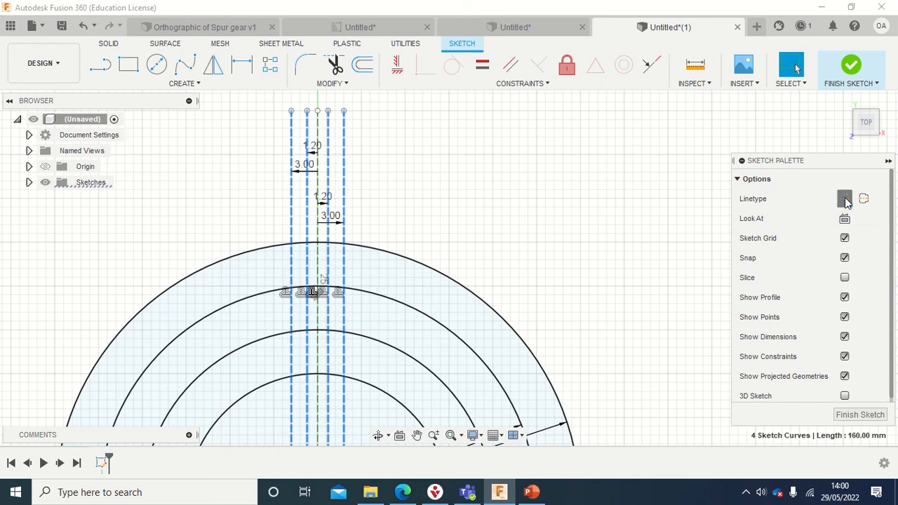
Toggle the four offset lines from construction to normal linetype in the Sketch Palette.
click(845, 199)
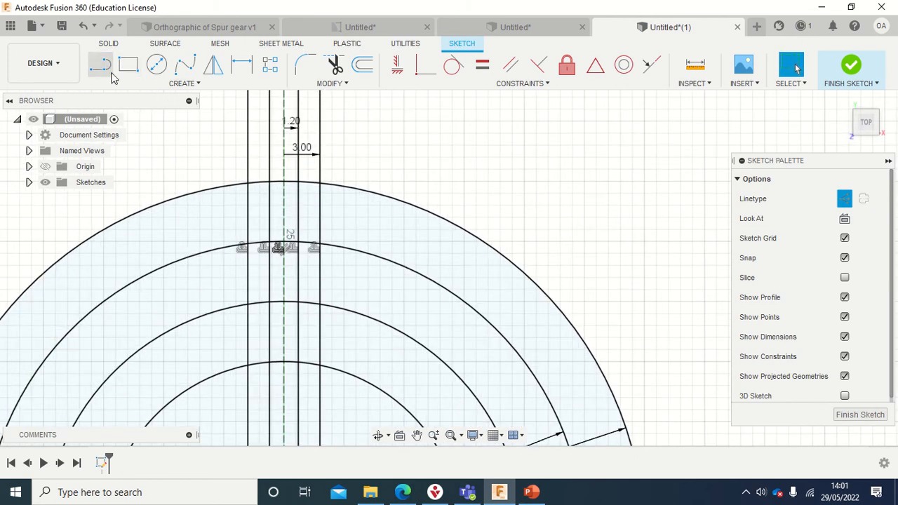
Draw the slanted tooth flanks as normal lines and select the vertical guide lines for deletion.
click(101, 65)
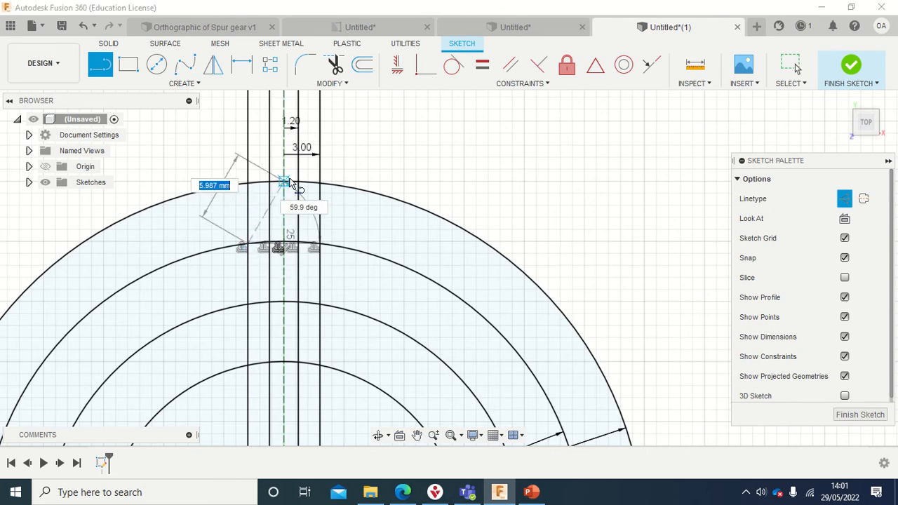
drag(284, 181, 270, 181)
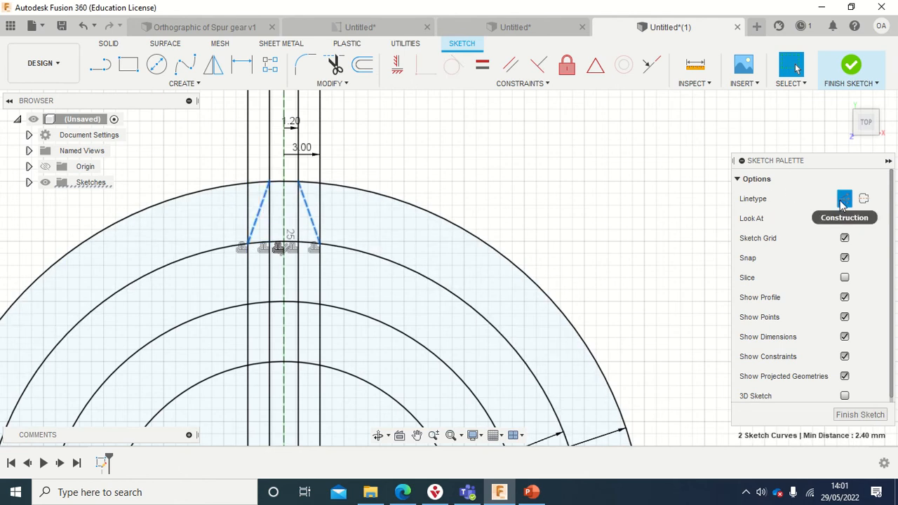
click(844, 200)
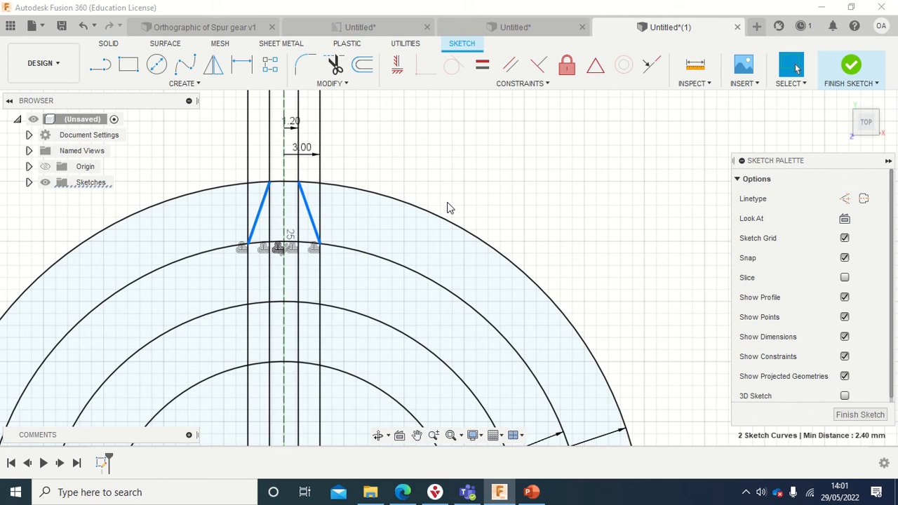
mouse_move(554, 181)
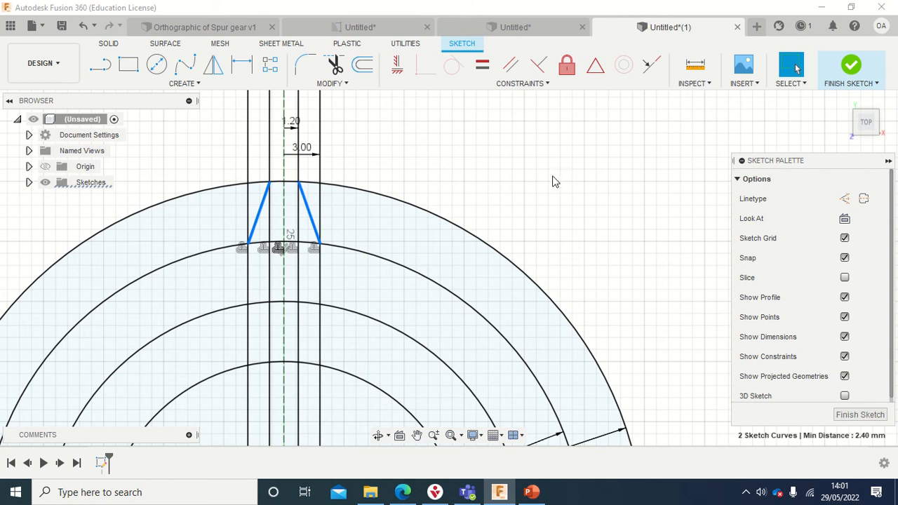
mouse_move(331, 143)
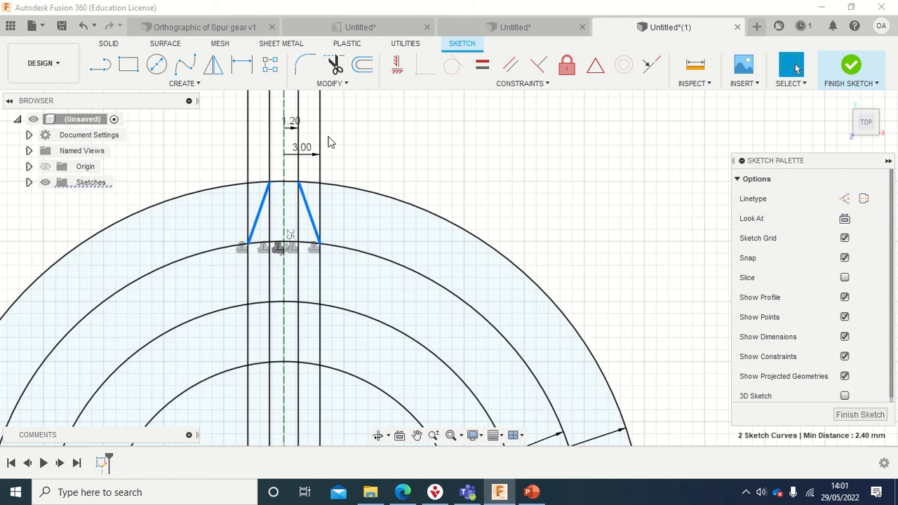
click(320, 316)
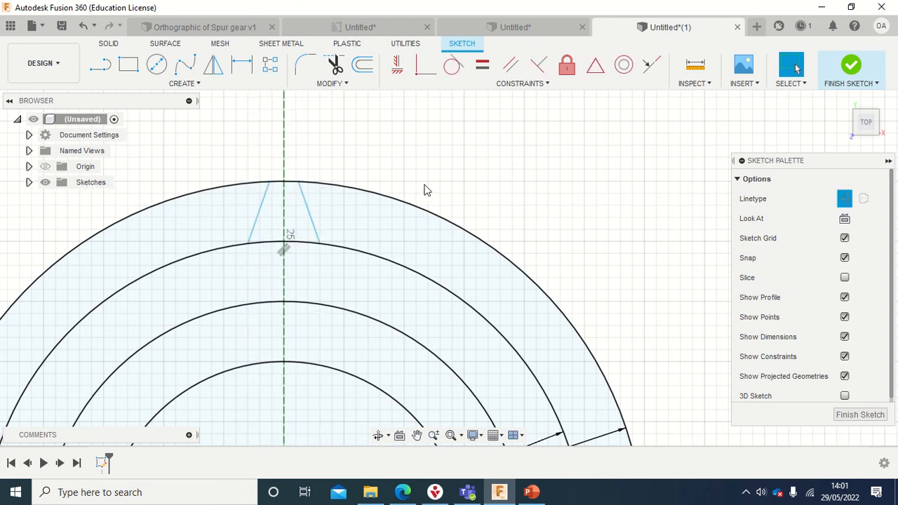
mouse_move(392, 149)
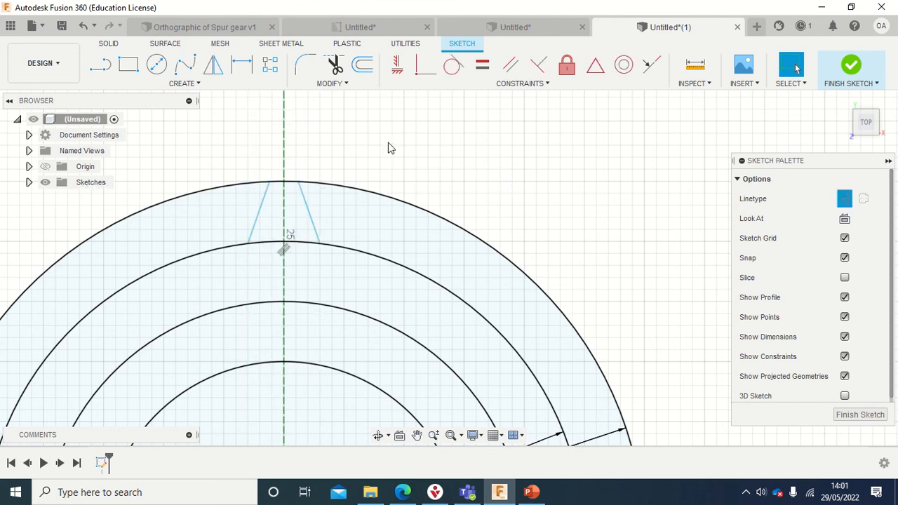
mouse_move(362, 65)
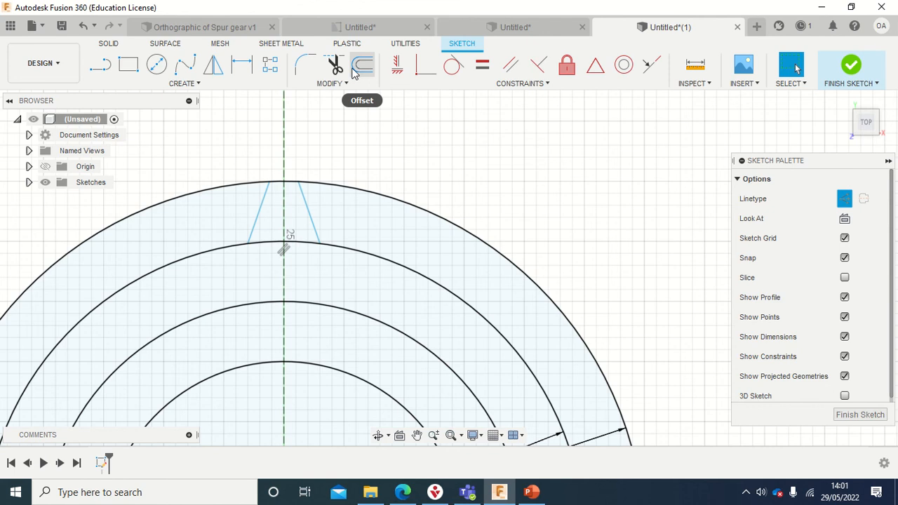
Trim excess curves to a single closed tooth outline and finish the sketch.
click(334, 65)
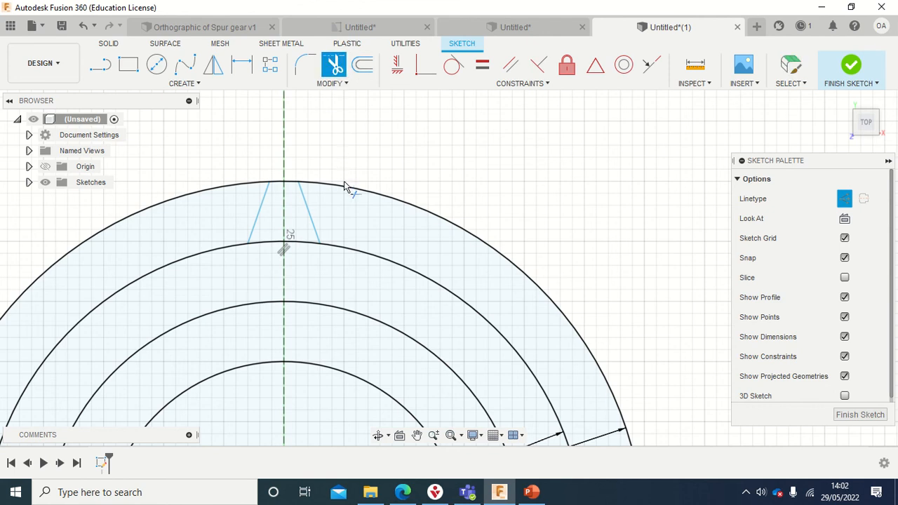
mouse_move(353, 193)
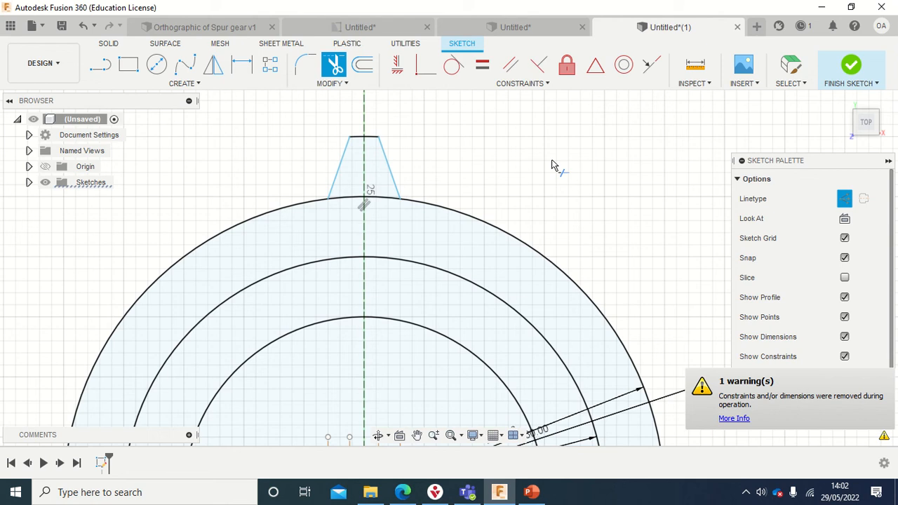
mouse_move(609, 160)
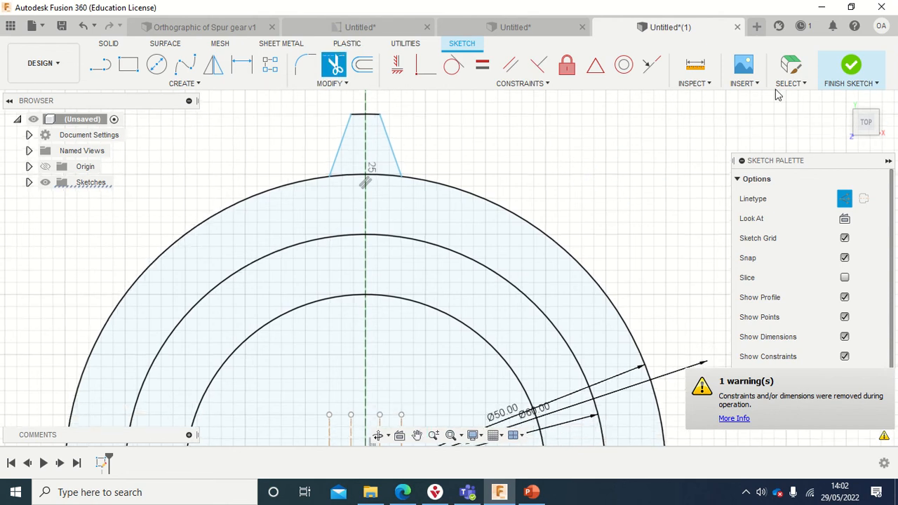
mouse_move(850, 64)
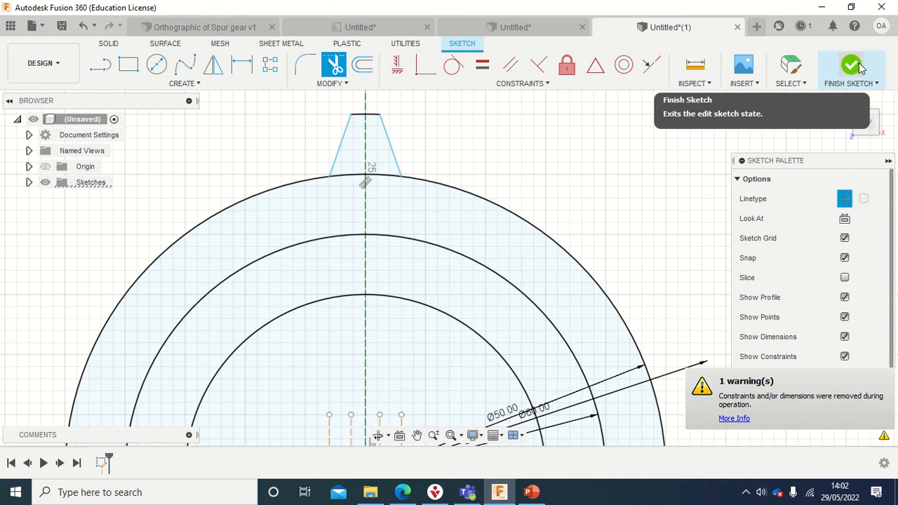
click(850, 65)
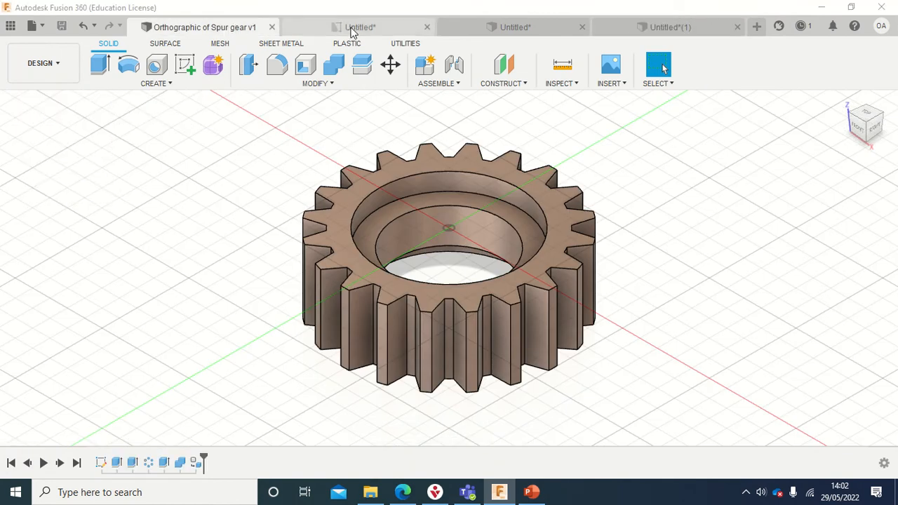
Extrude the outer annulus profile 20 mm downward into a solid ring body.
click(358, 27)
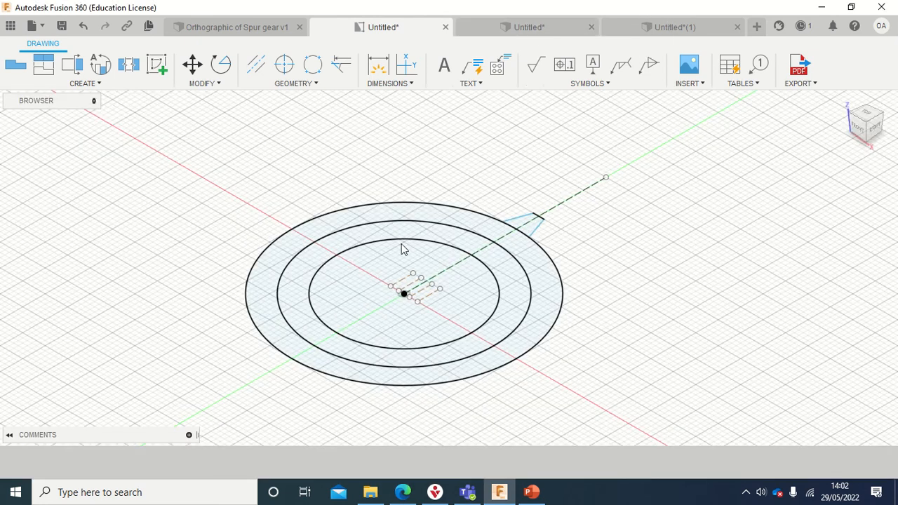
click(671, 27)
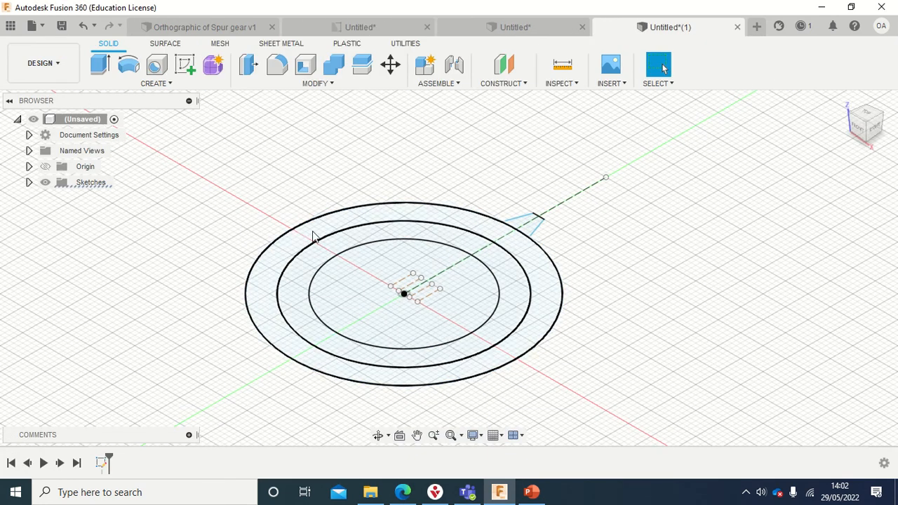
mouse_move(520, 247)
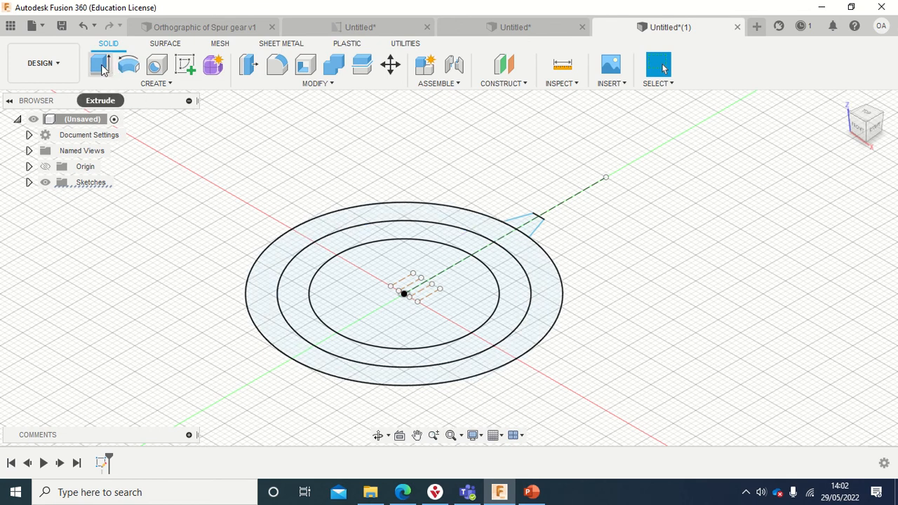
click(101, 64)
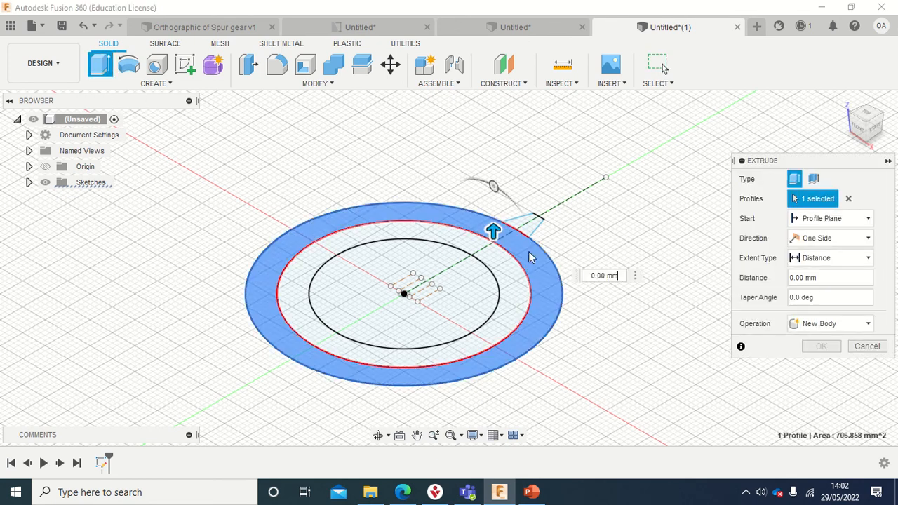
drag(494, 231, 494, 309)
text(-20)
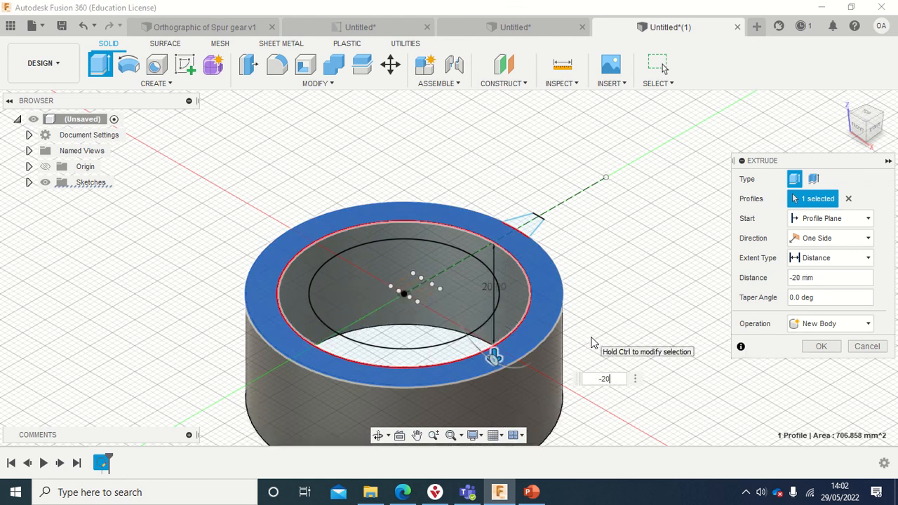
click(821, 345)
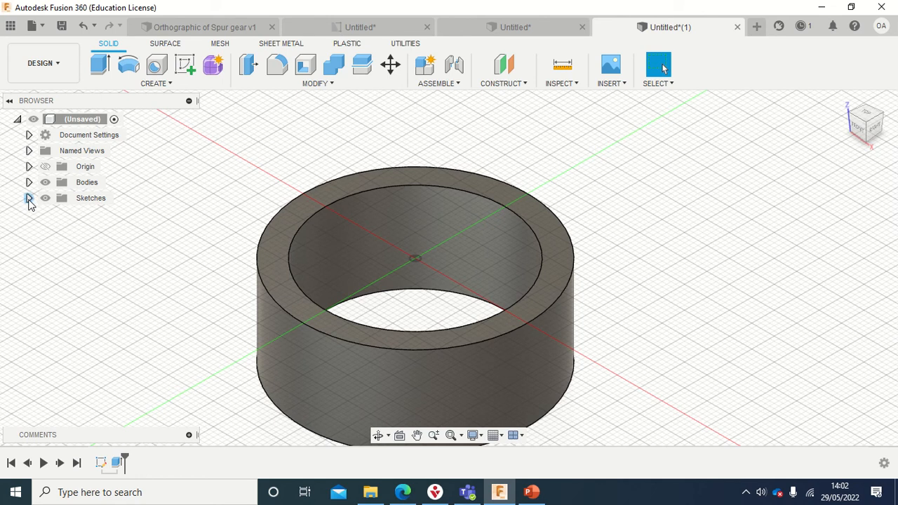
Show Sketch1 and extrude the tooth profile -20 mm as a separate New Body.
click(30, 196)
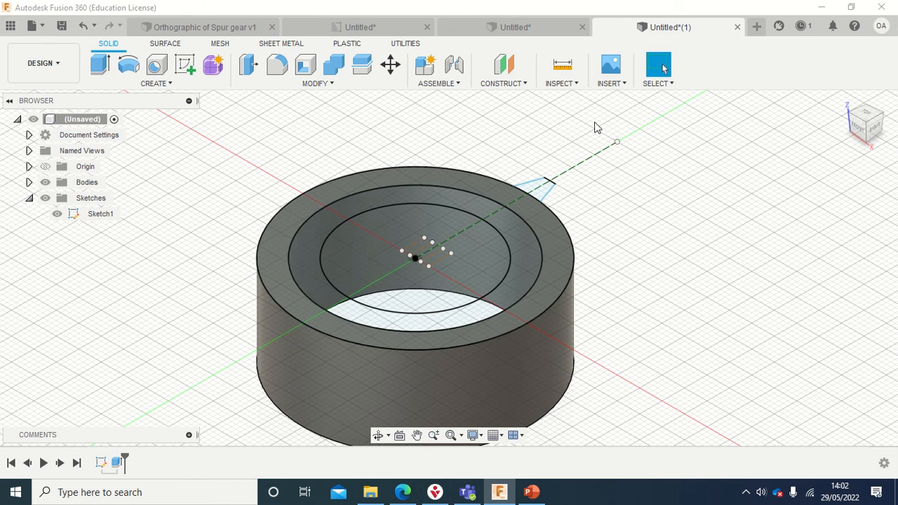
click(100, 64)
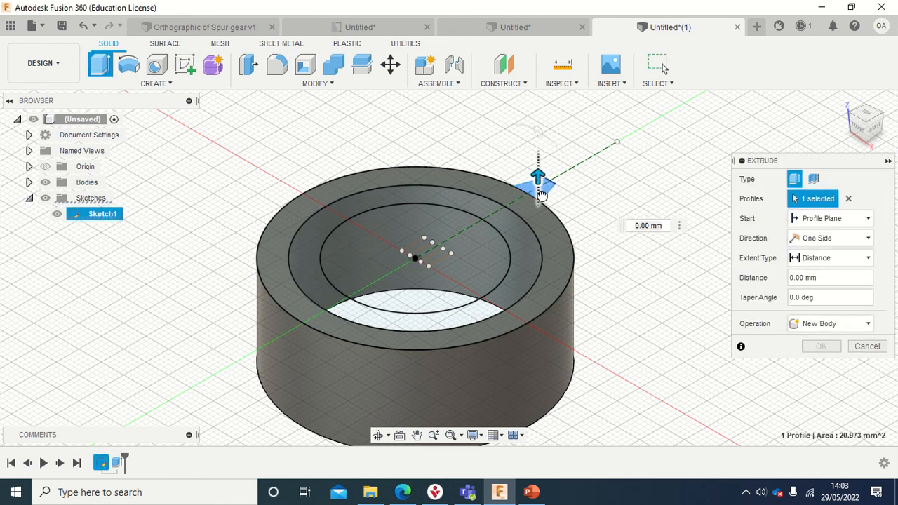
drag(539, 177, 538, 255)
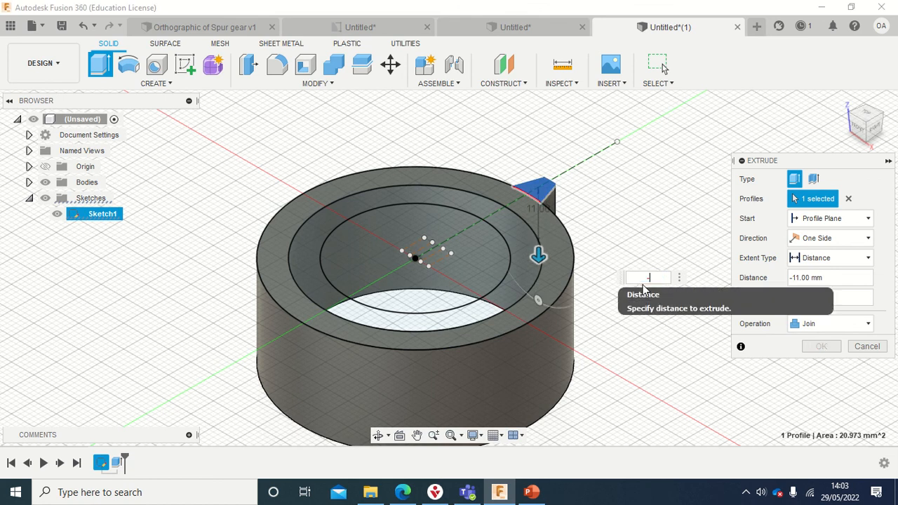
text(-20)
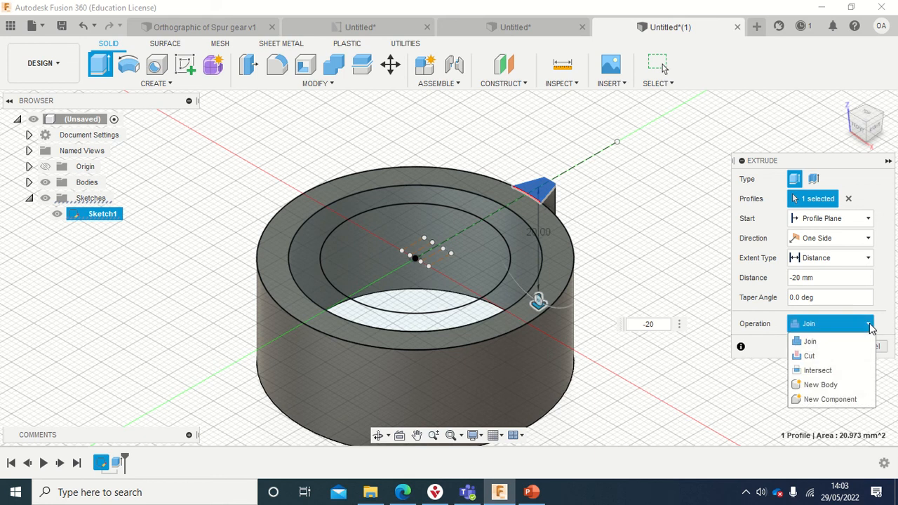
mouse_move(819, 385)
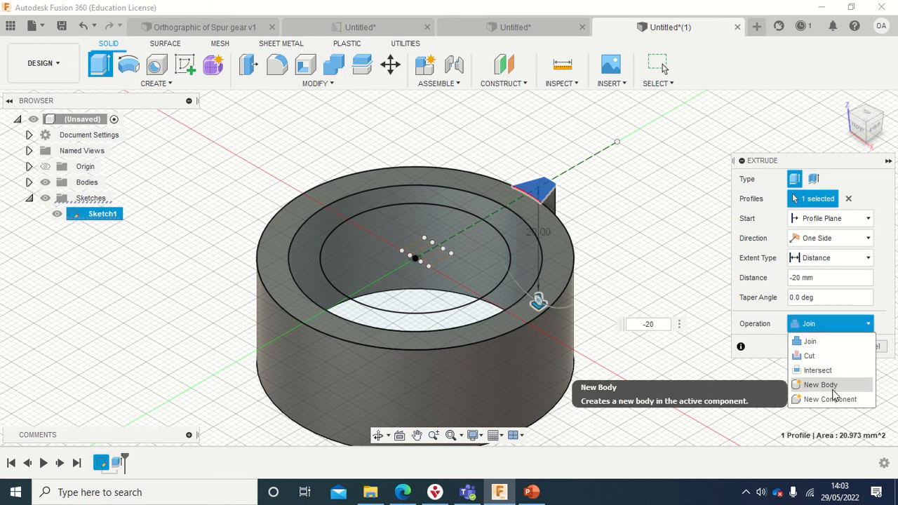
click(819, 384)
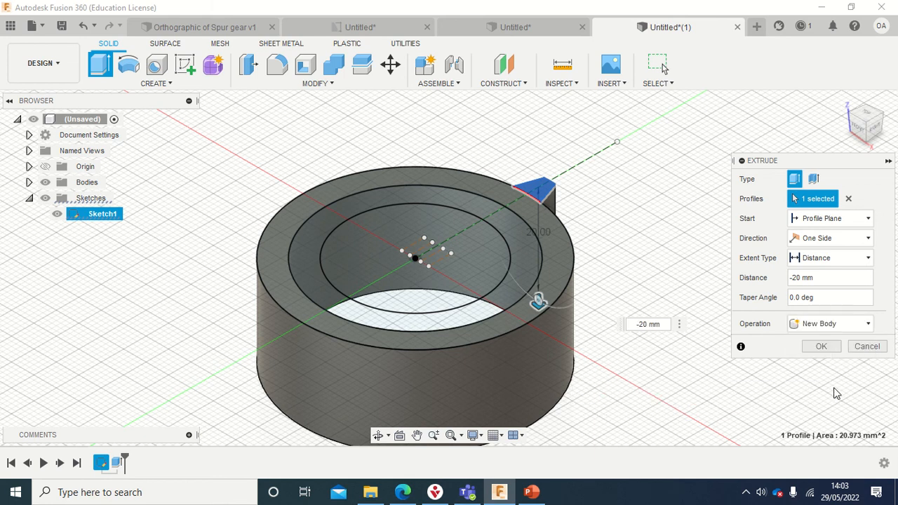
click(821, 345)
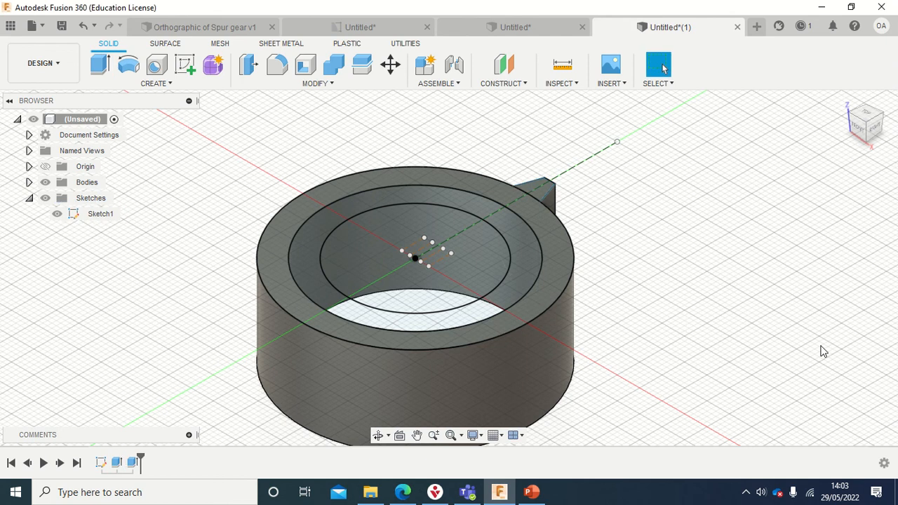
mouse_move(691, 216)
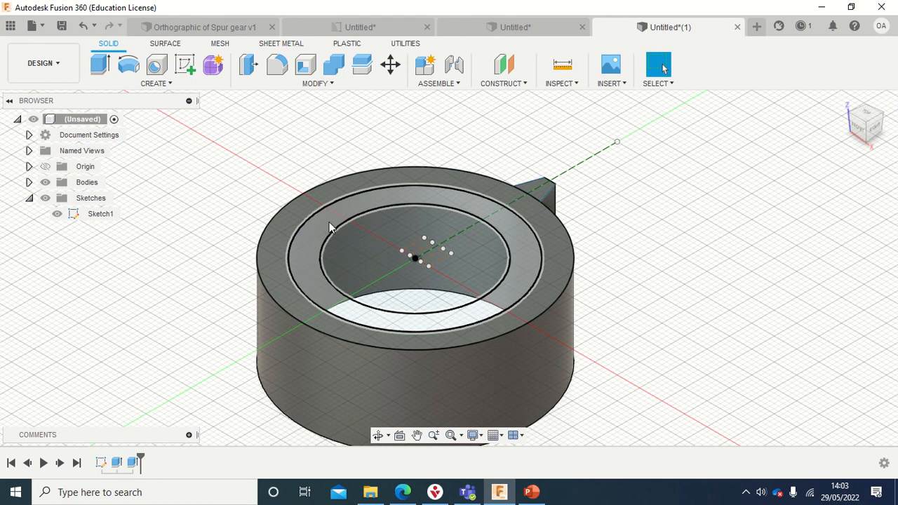
Extrude the middle ring profile -10 mm from a -5 mm start offset, joined as an inner ledge.
click(101, 64)
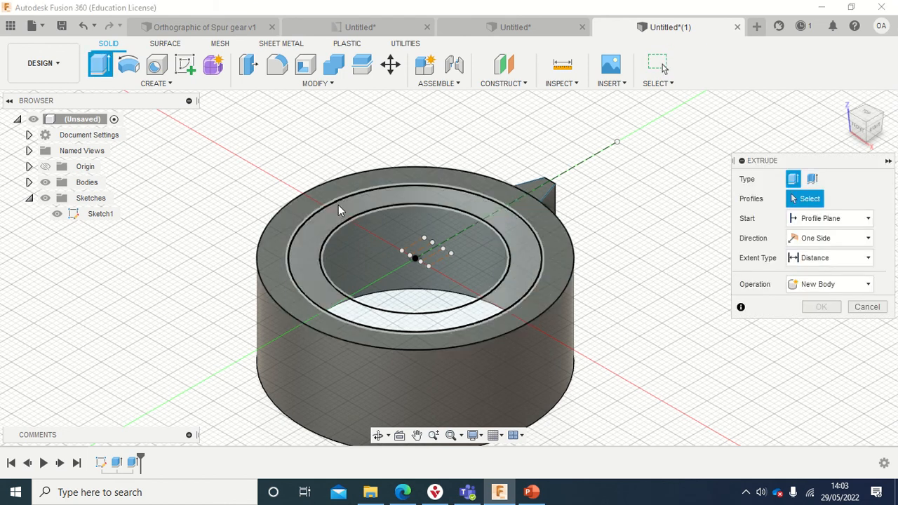
click(330, 211)
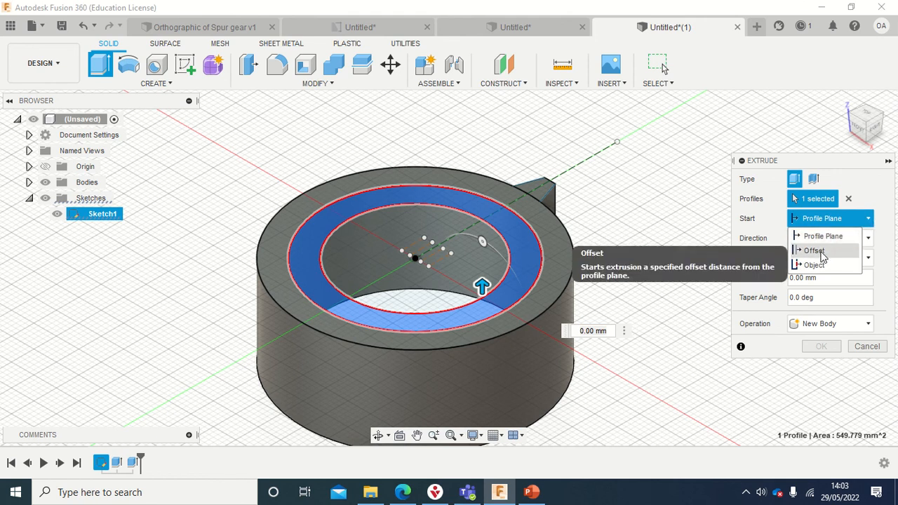
click(814, 249)
text(-5)
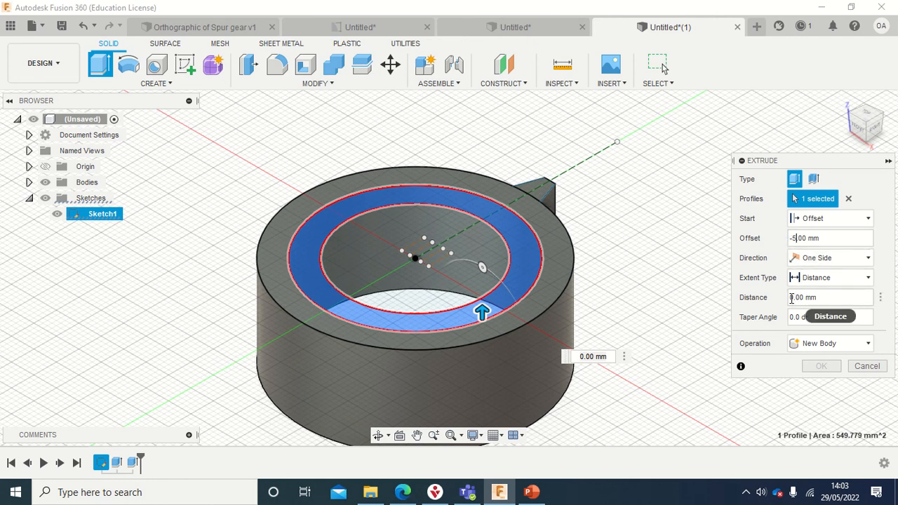
click(830, 298)
text(-0)
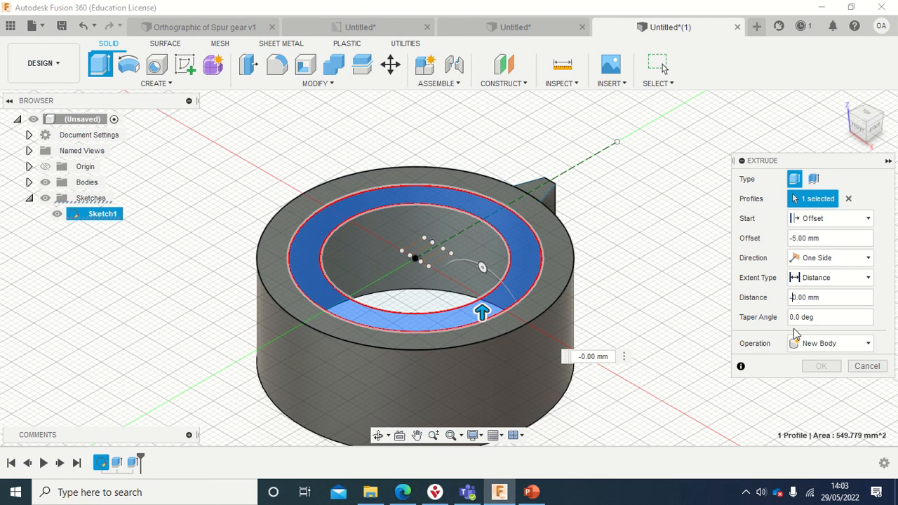
drag(483, 312, 482, 386)
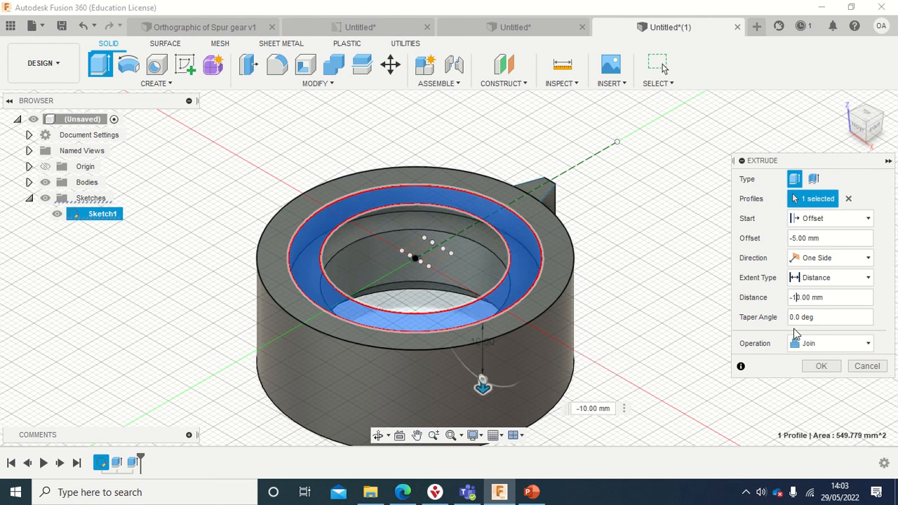
mouse_move(843, 362)
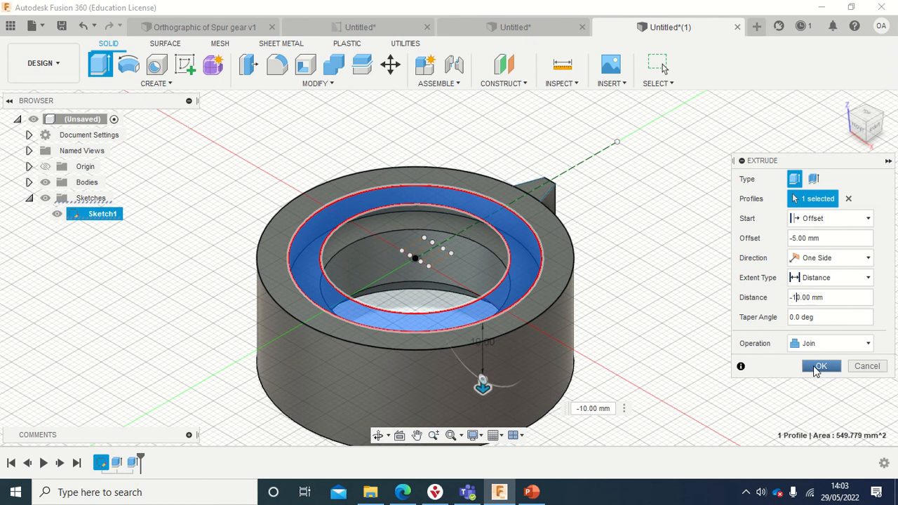
click(821, 365)
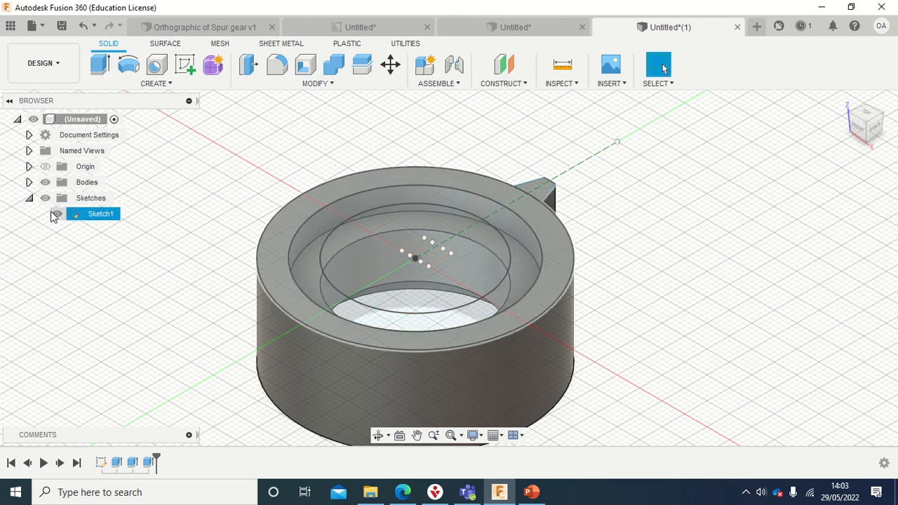
Hide Sketch1 so only the ring, ledge and tooth bodies show.
click(45, 213)
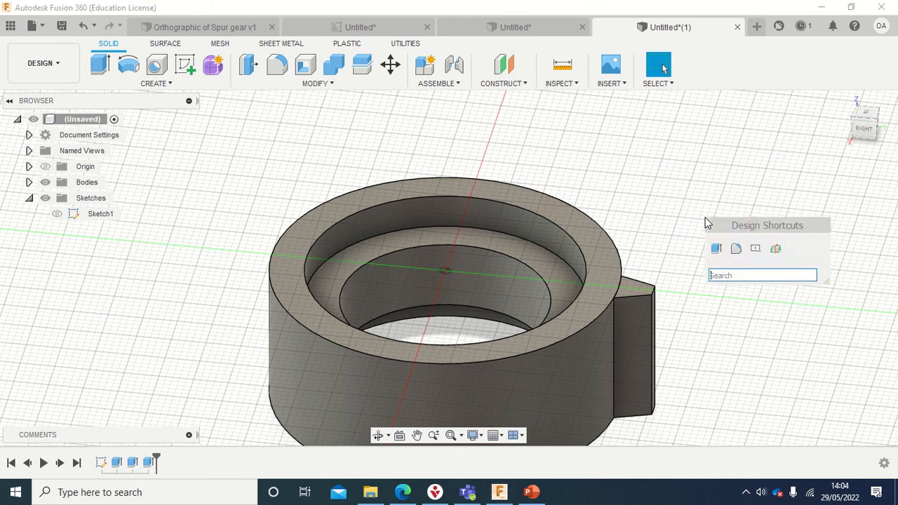
Circular-pattern the tooth body 20 times around the gear's Z axis.
text(patt)
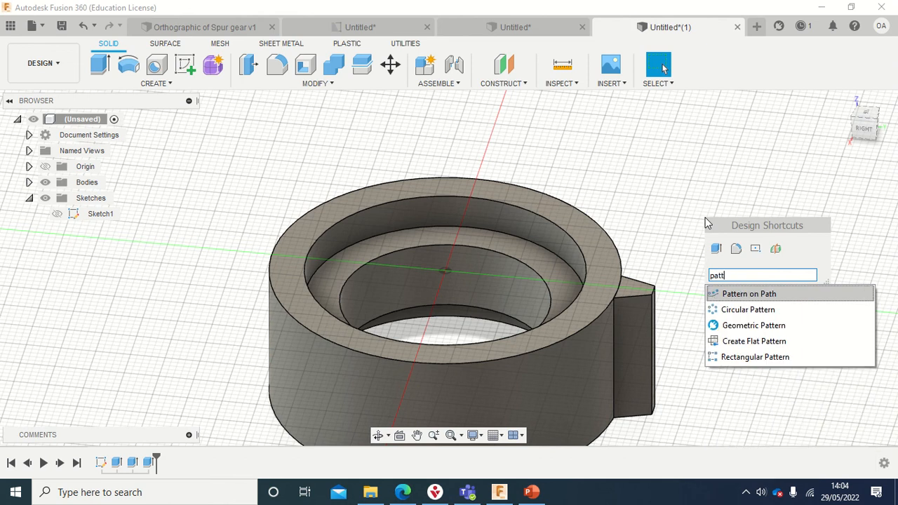
mouse_move(763, 318)
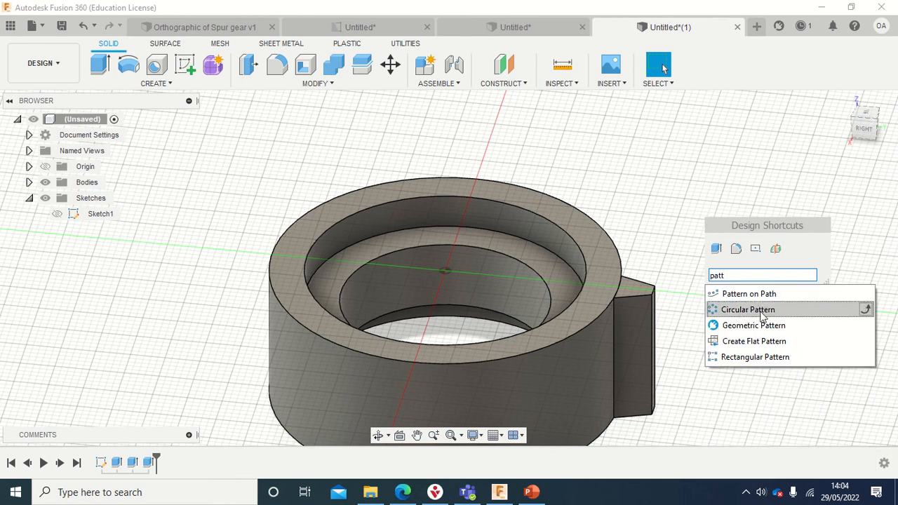
click(746, 310)
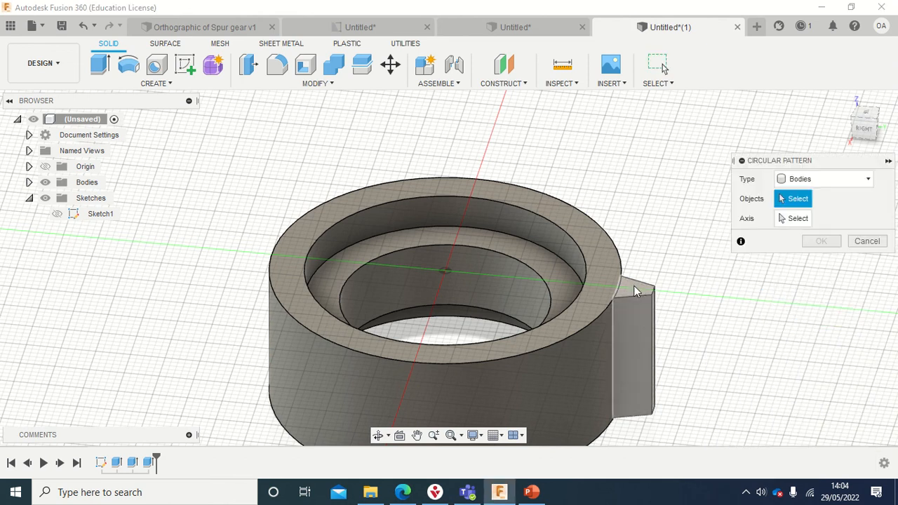
click(634, 329)
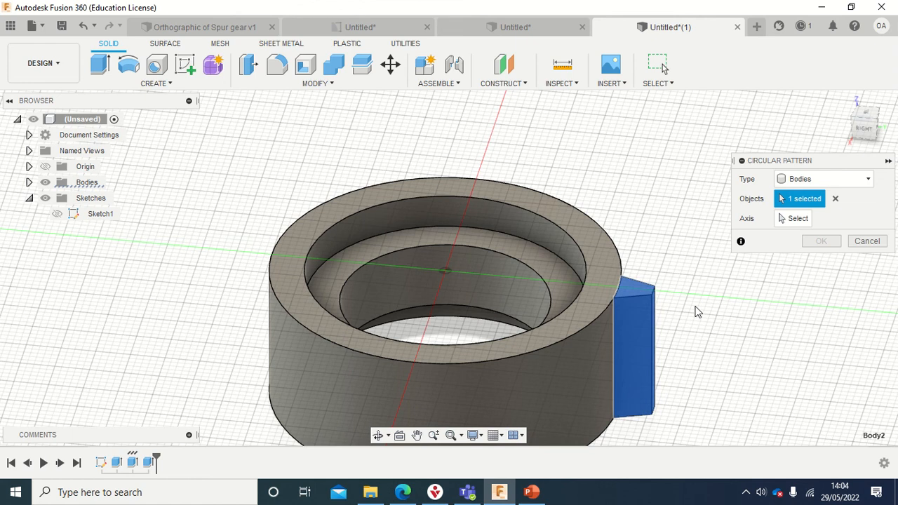
mouse_move(782, 271)
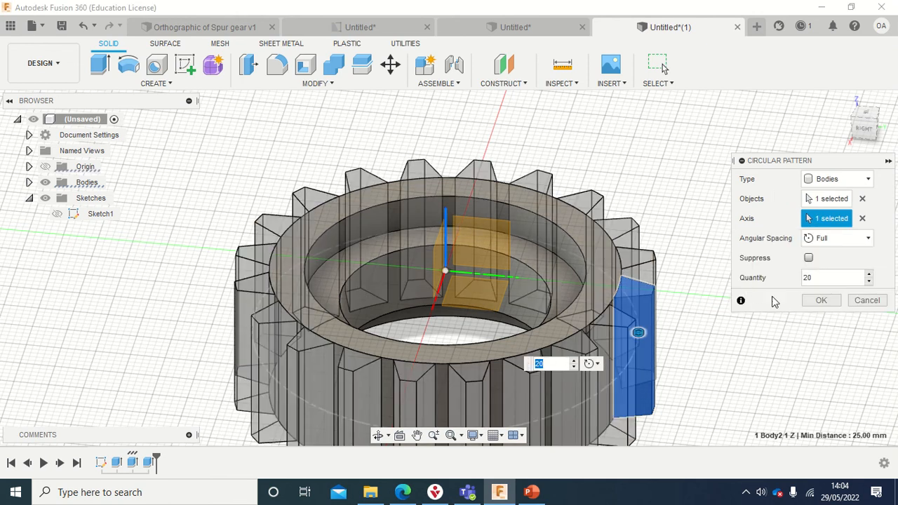
mouse_move(802, 300)
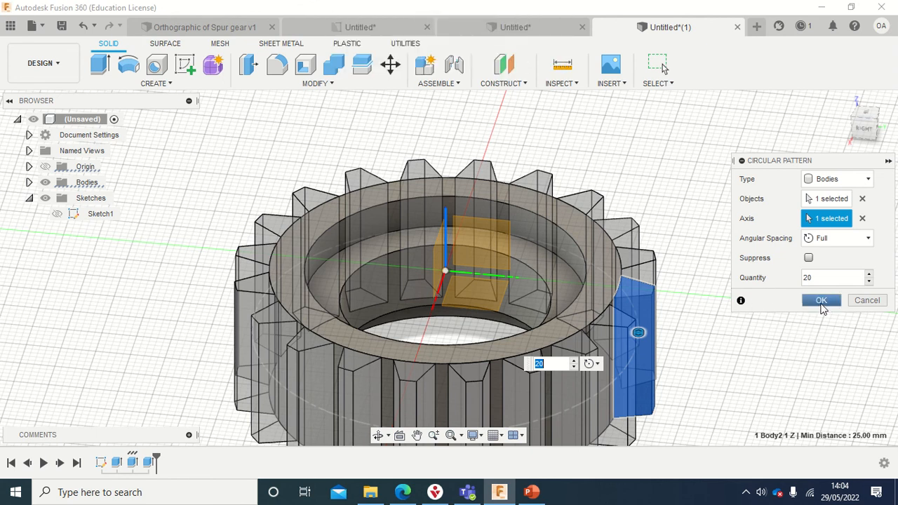
click(821, 300)
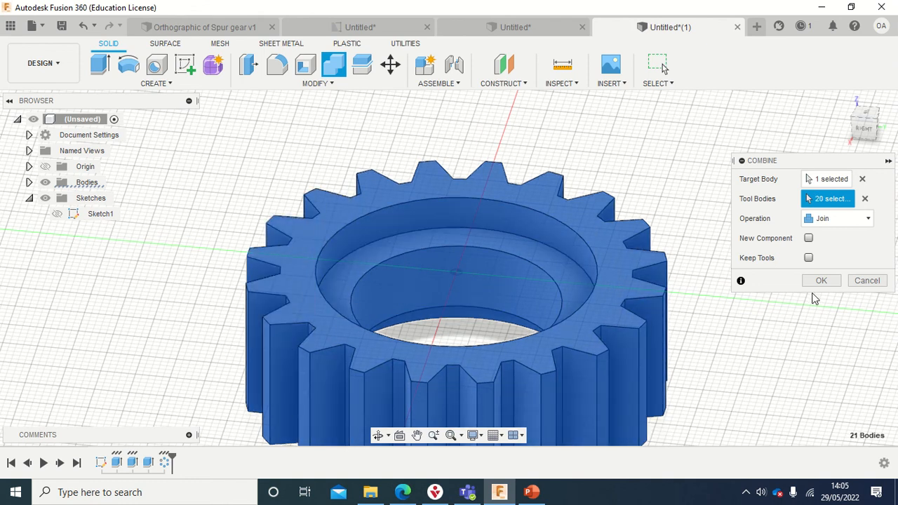
Combine the ring and 20 tooth bodies with Join into one gear body.
click(820, 281)
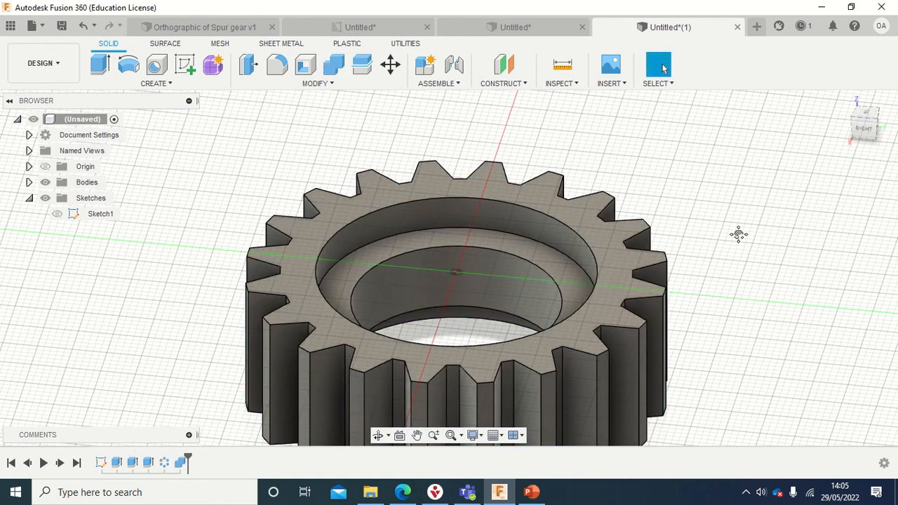